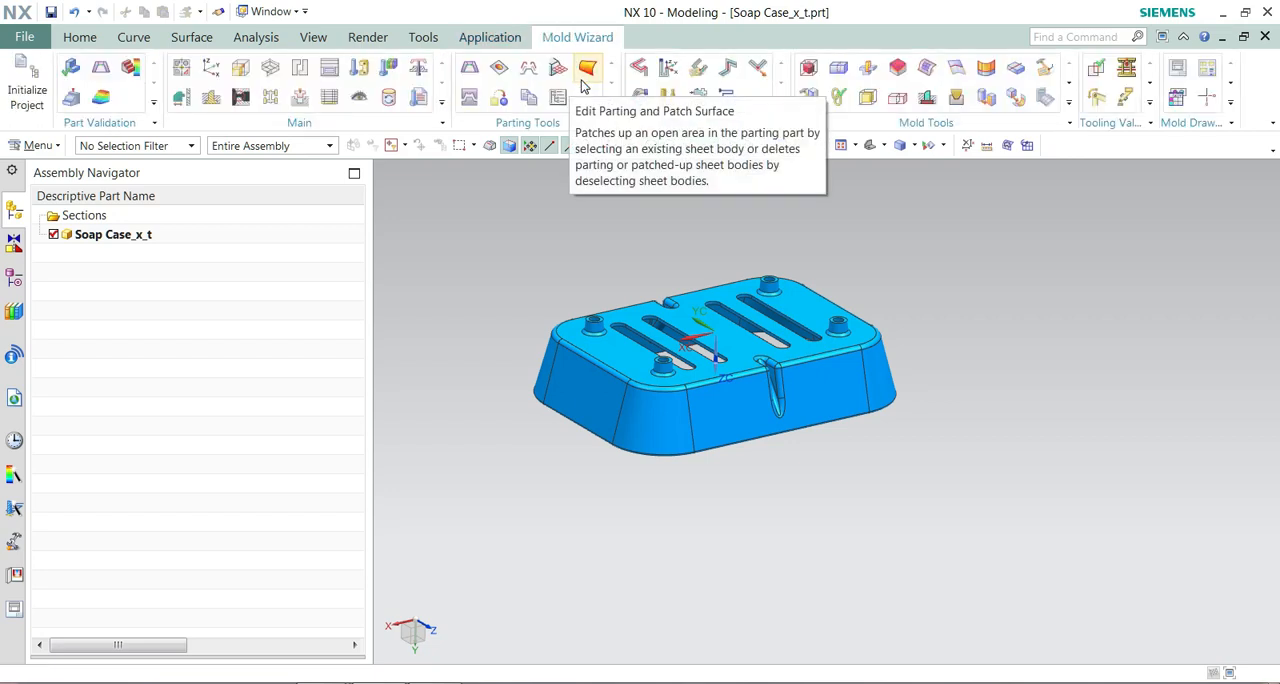
mouse_move(552, 88)
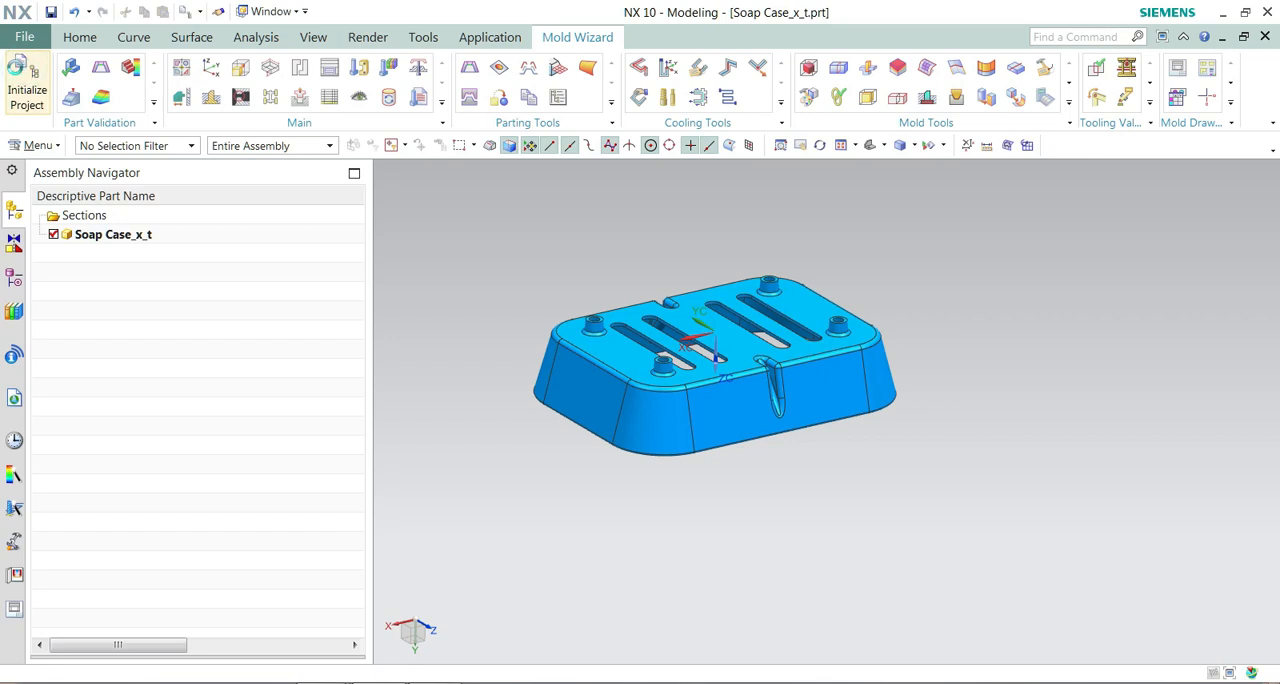
Step: Start Initialize Project and rename the mold project to Soap_case
click(28, 84)
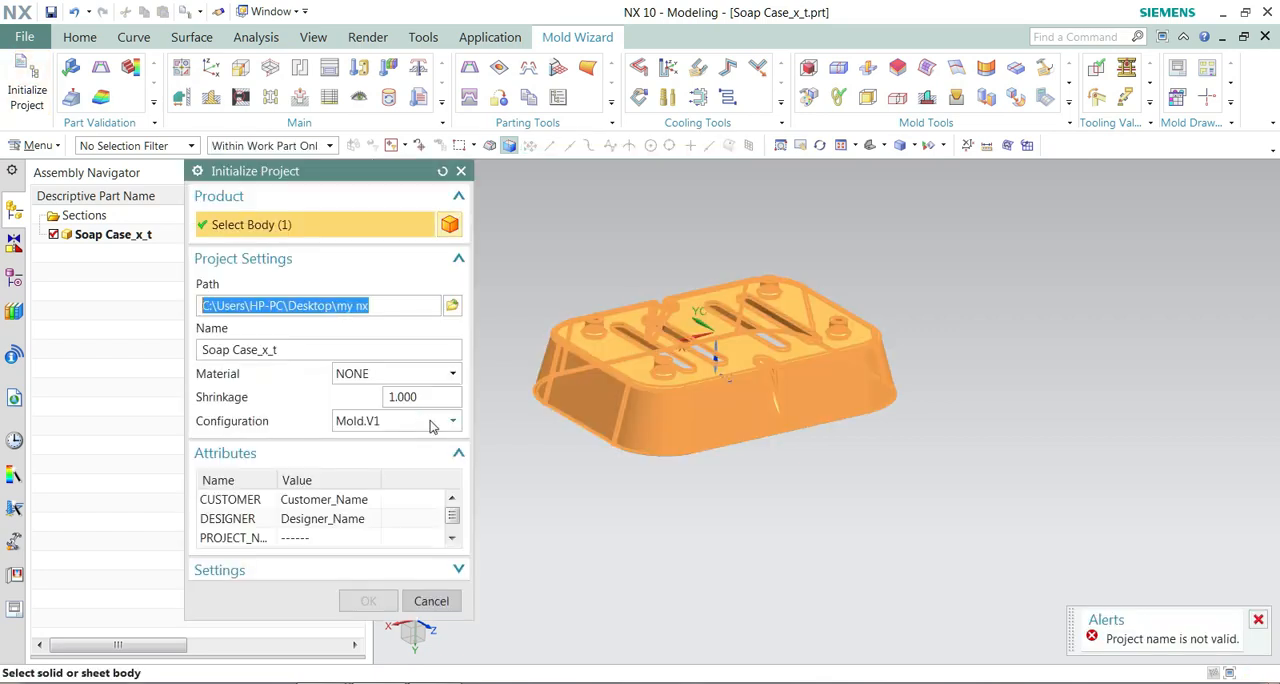
click(300, 348)
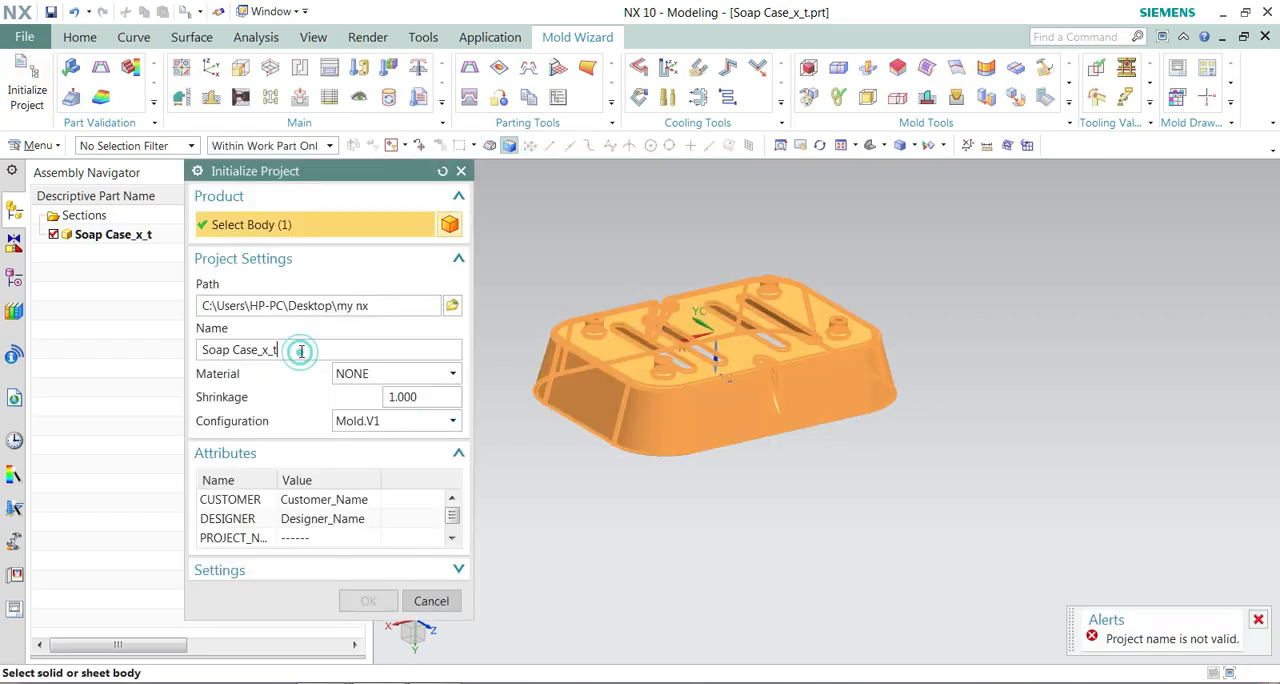
key(Backspace)
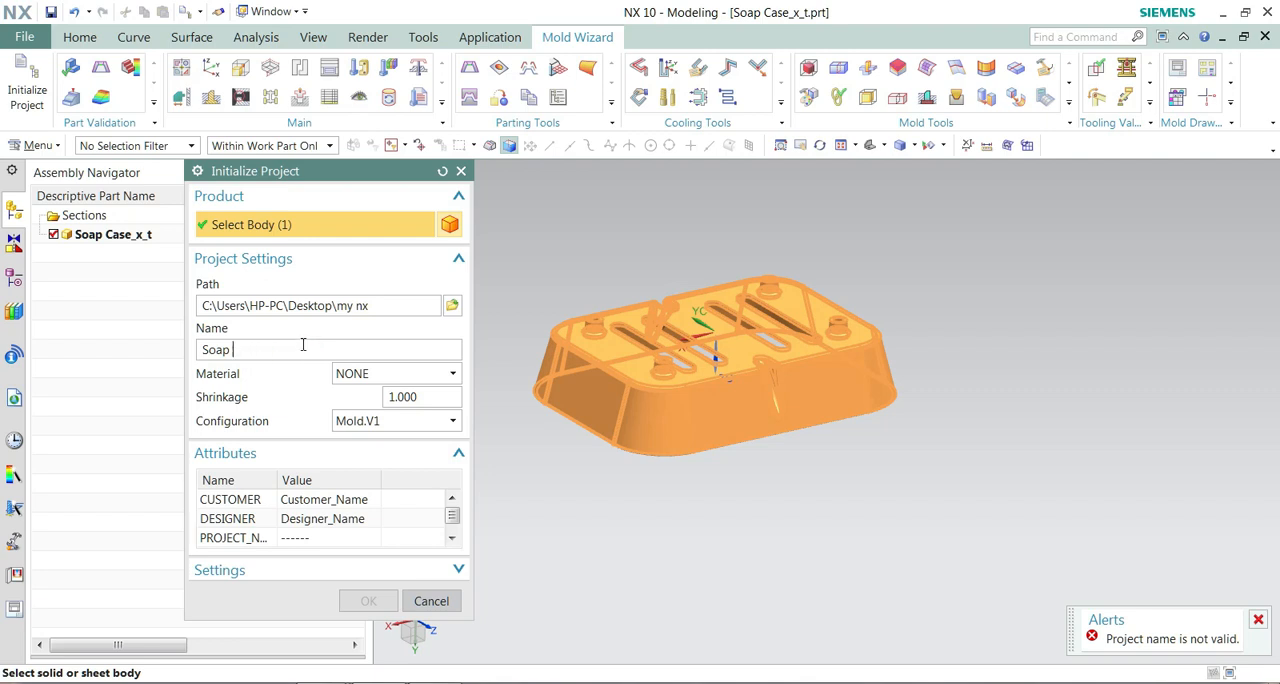
text(_)
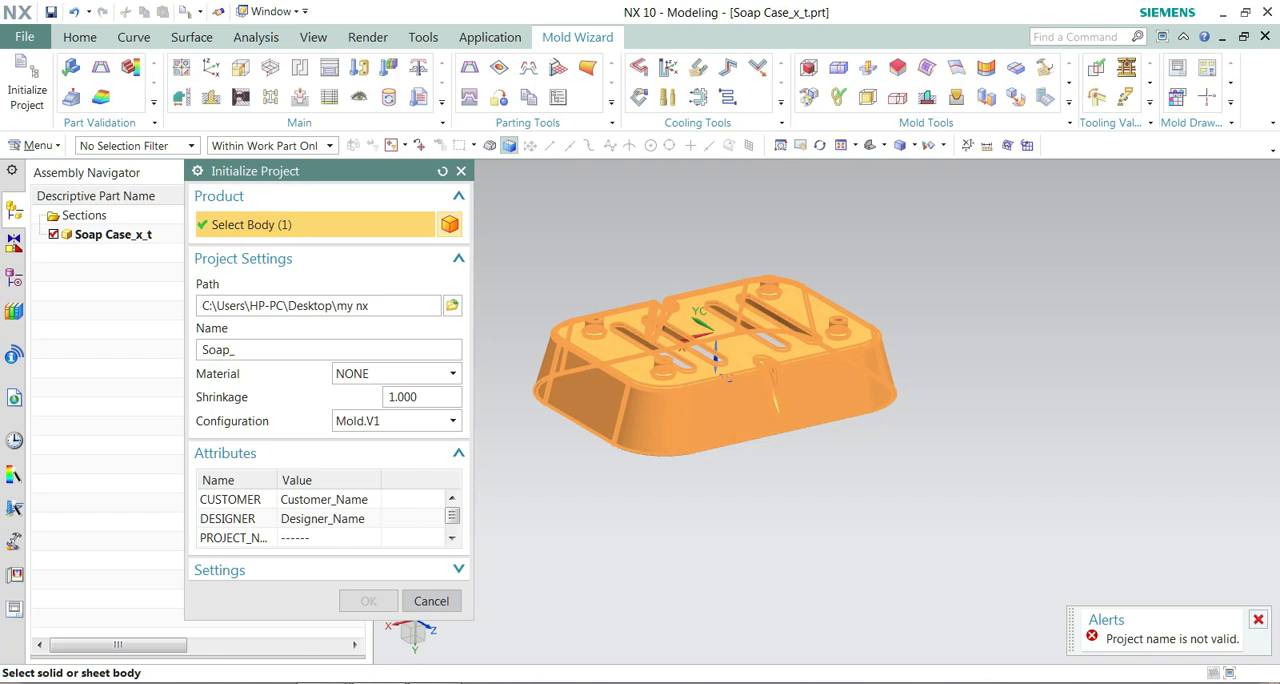
text(case)
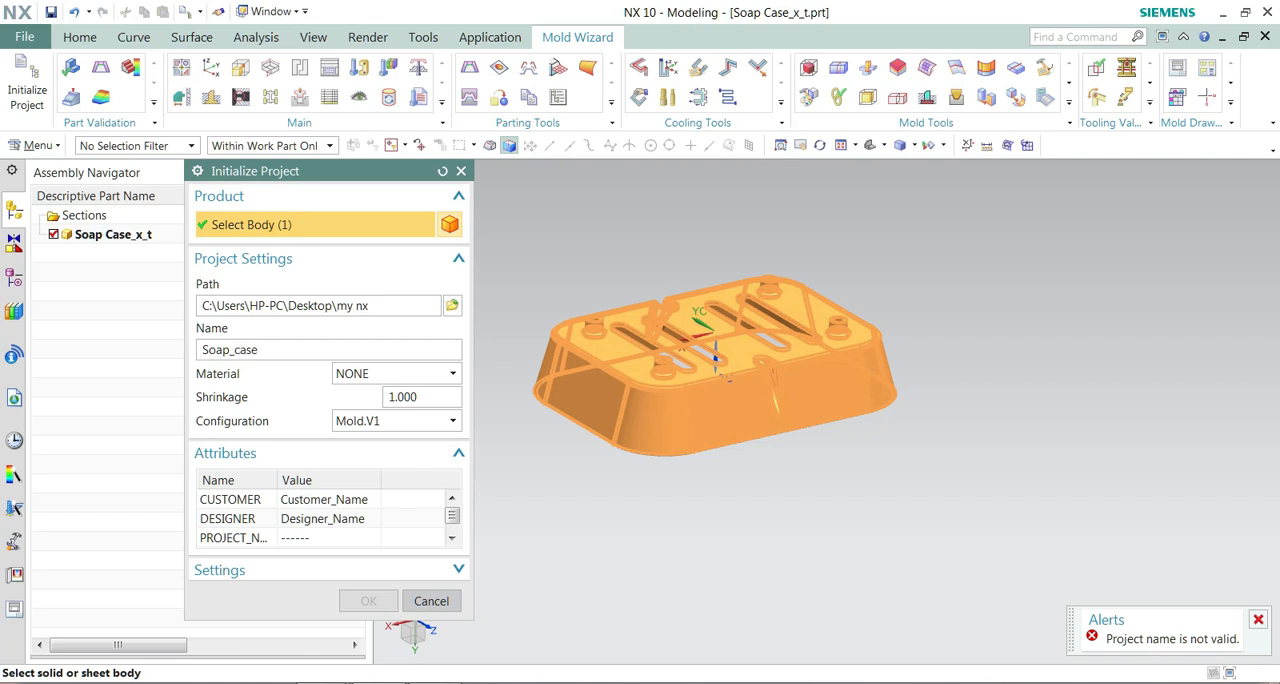
Step: Set the material shrinkage to 1.015 and confirm to create the project
click(452, 372)
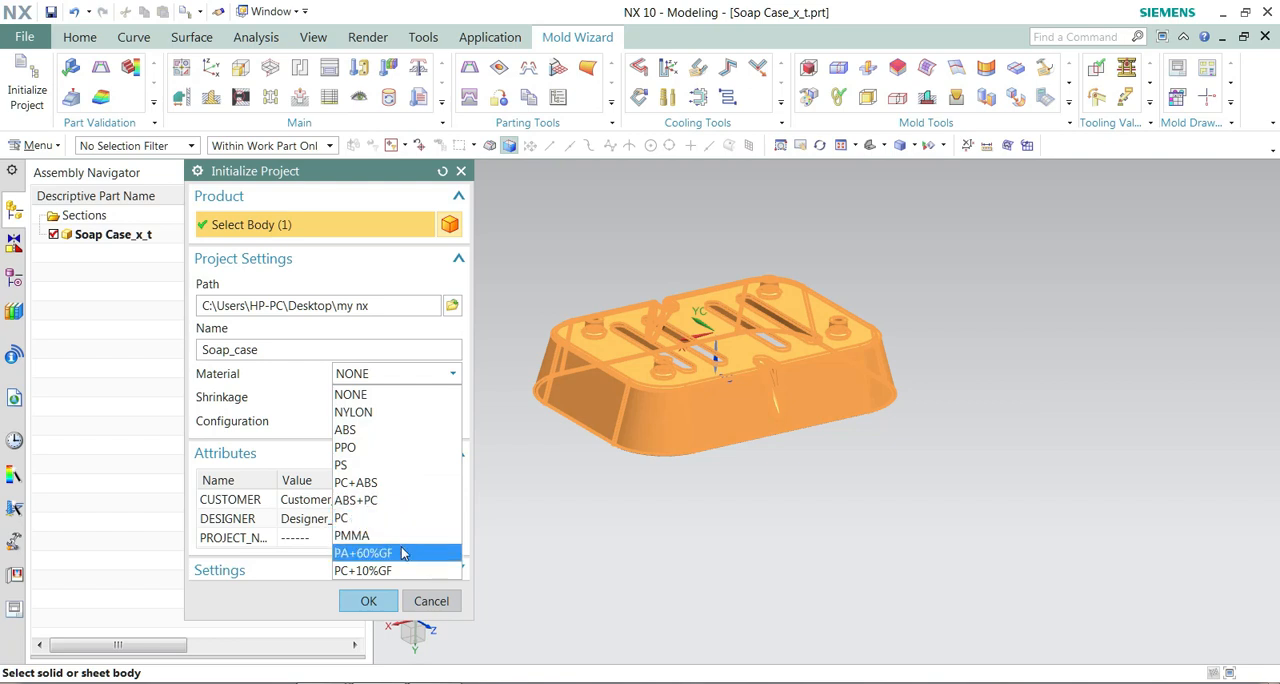
mouse_move(390, 412)
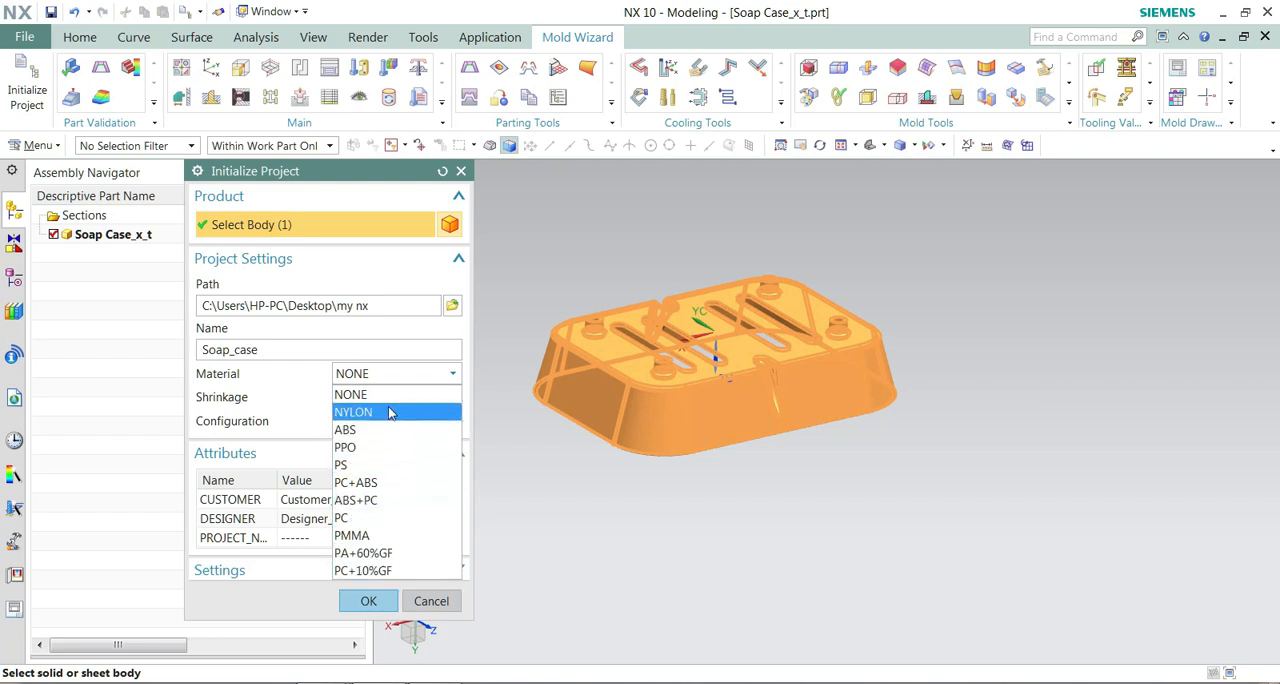
click(352, 394)
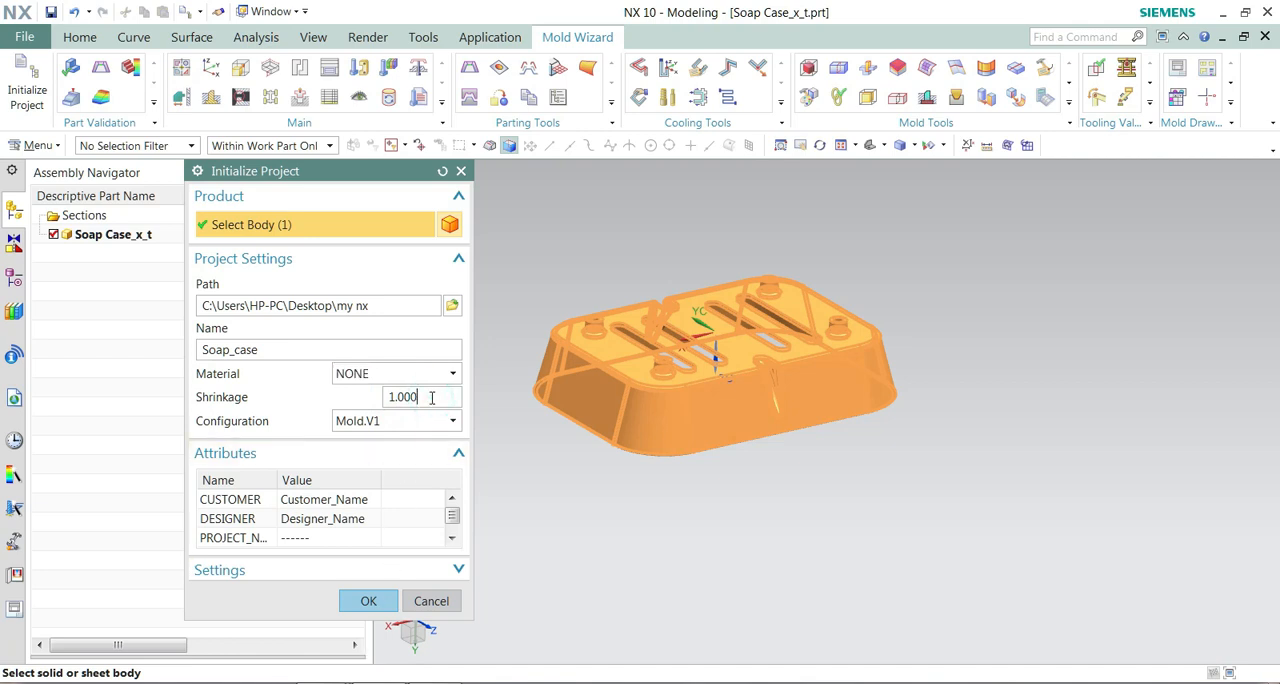
text(1.015)
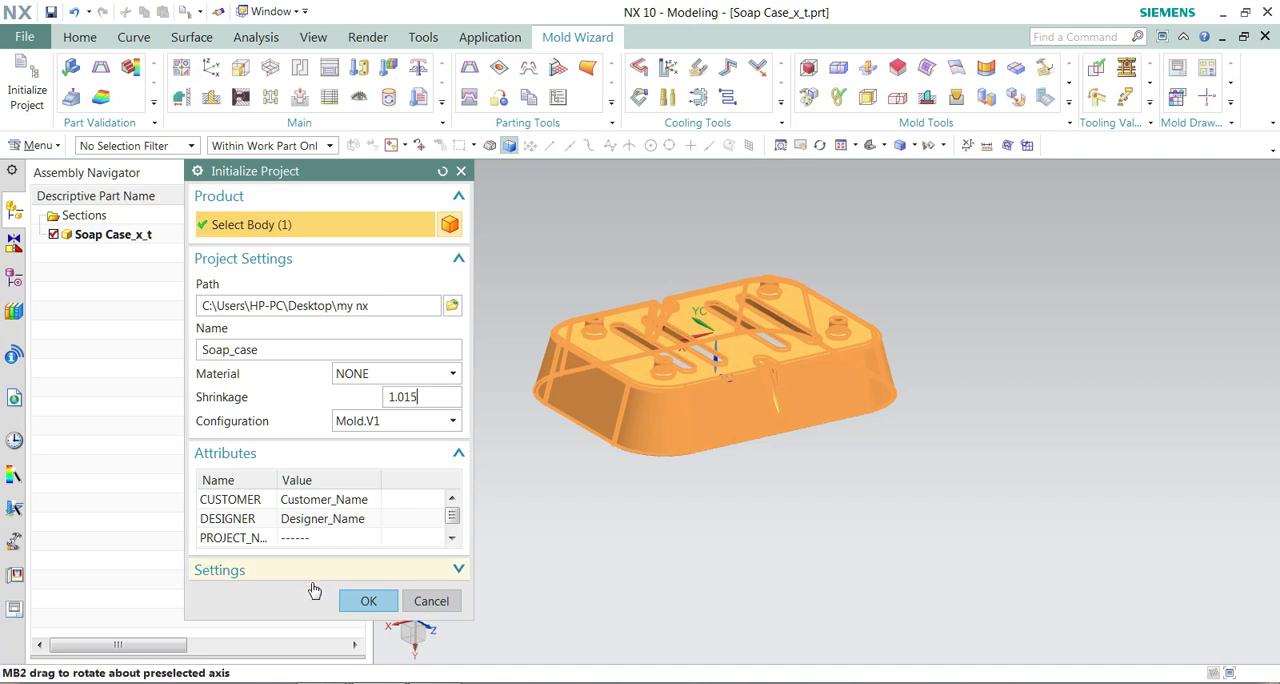
click(368, 600)
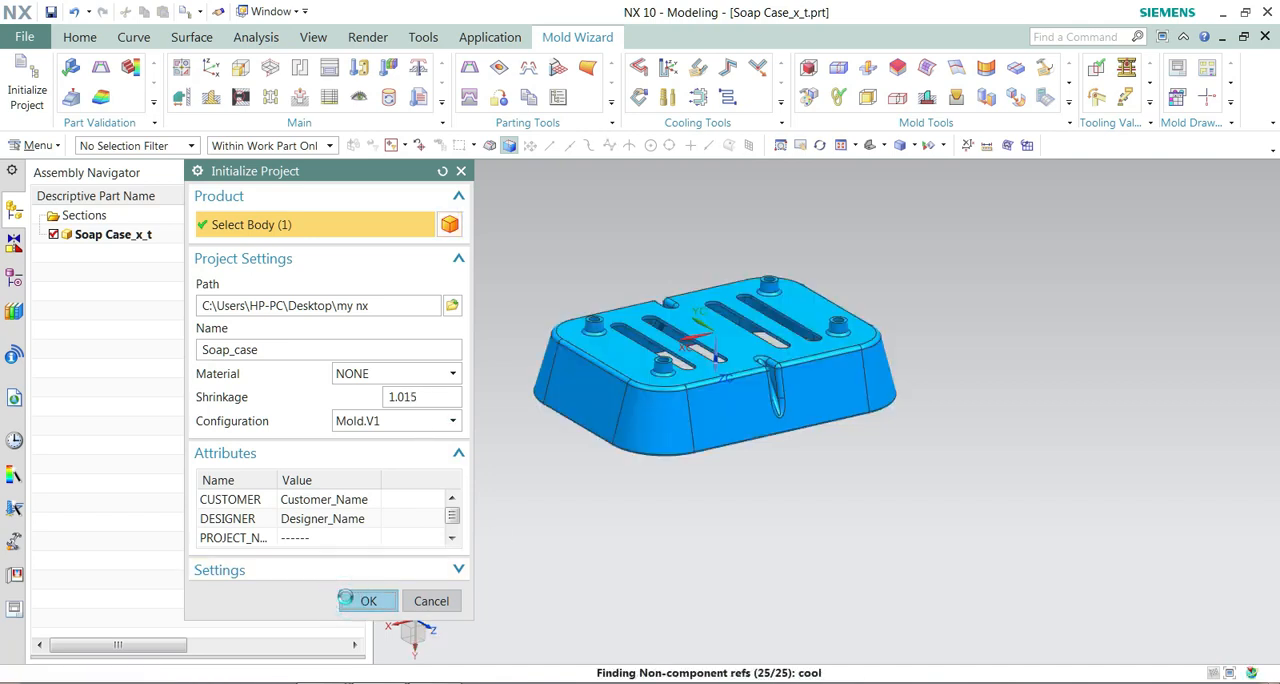
click(368, 600)
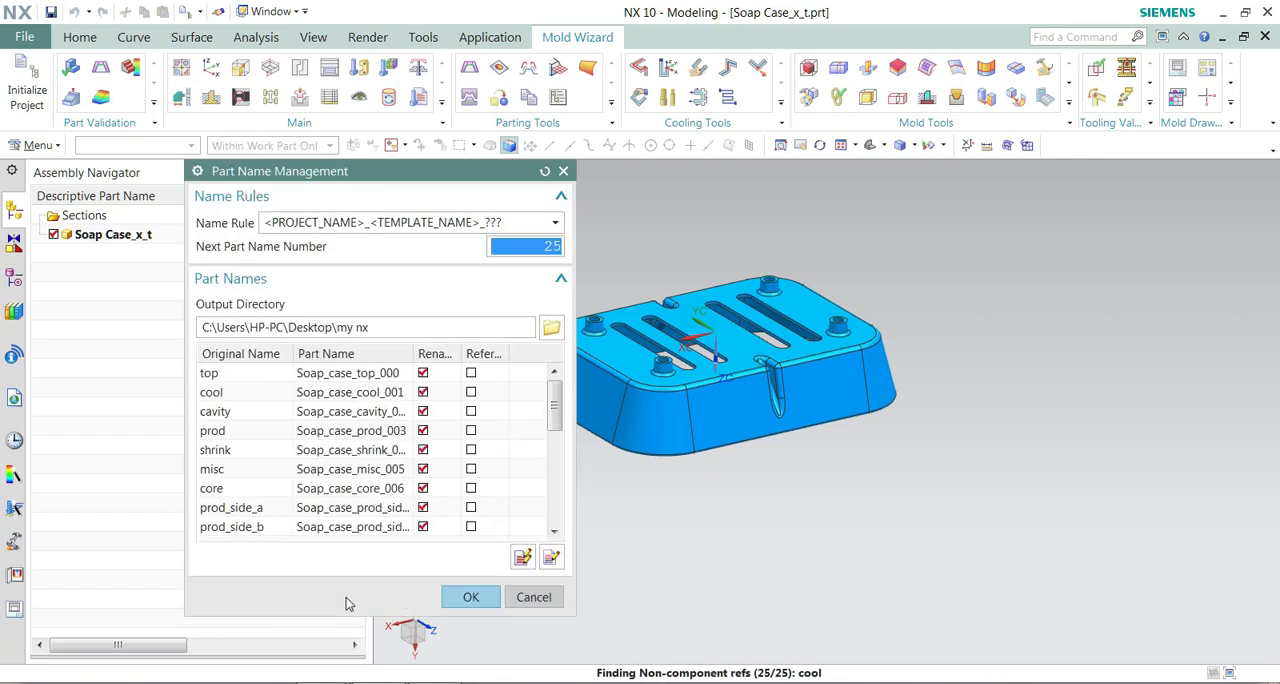
Step: Accept the generated Soap_case part names and acknowledge the read-only templates warning
click(470, 596)
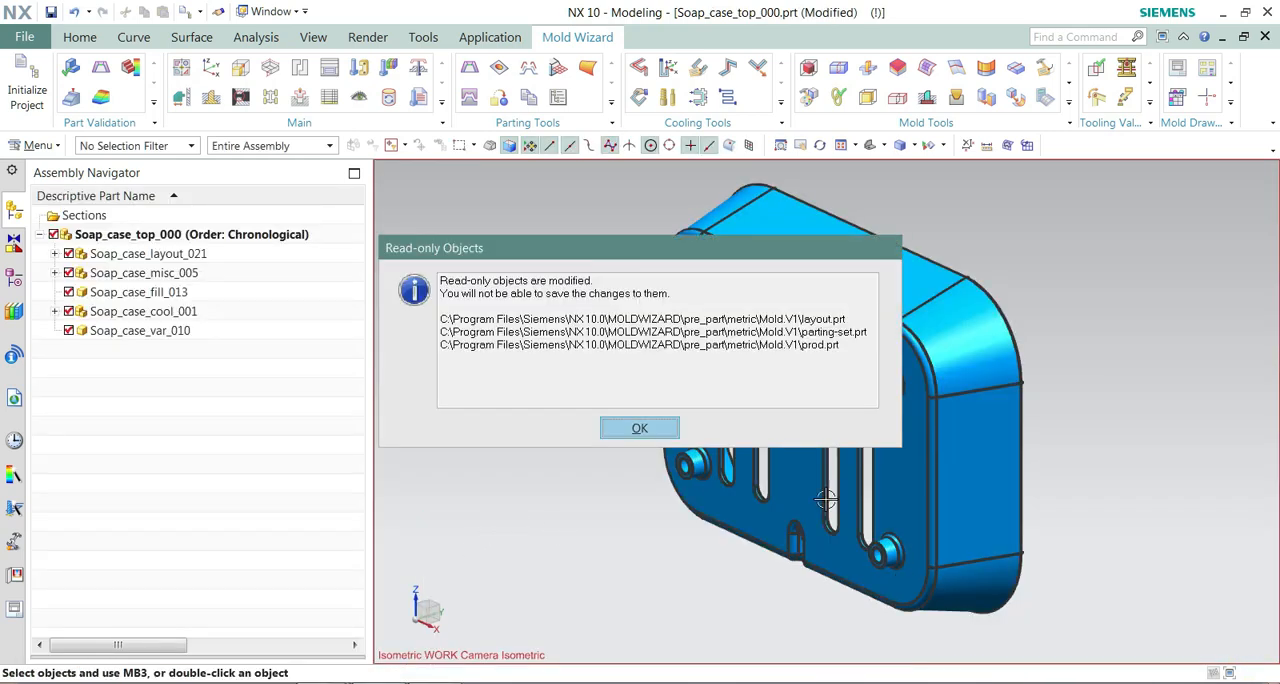
click(640, 428)
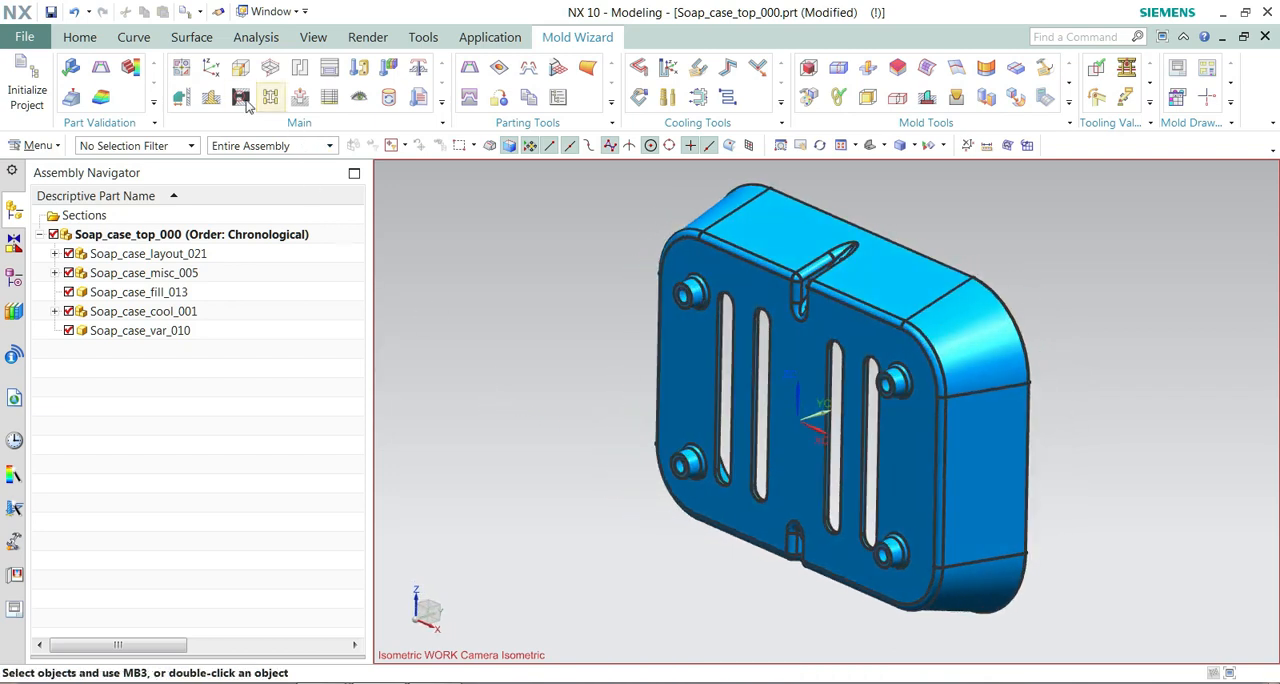
Step: Relocate the Mold CSYS to the centre of the soap case's large flat face
click(270, 96)
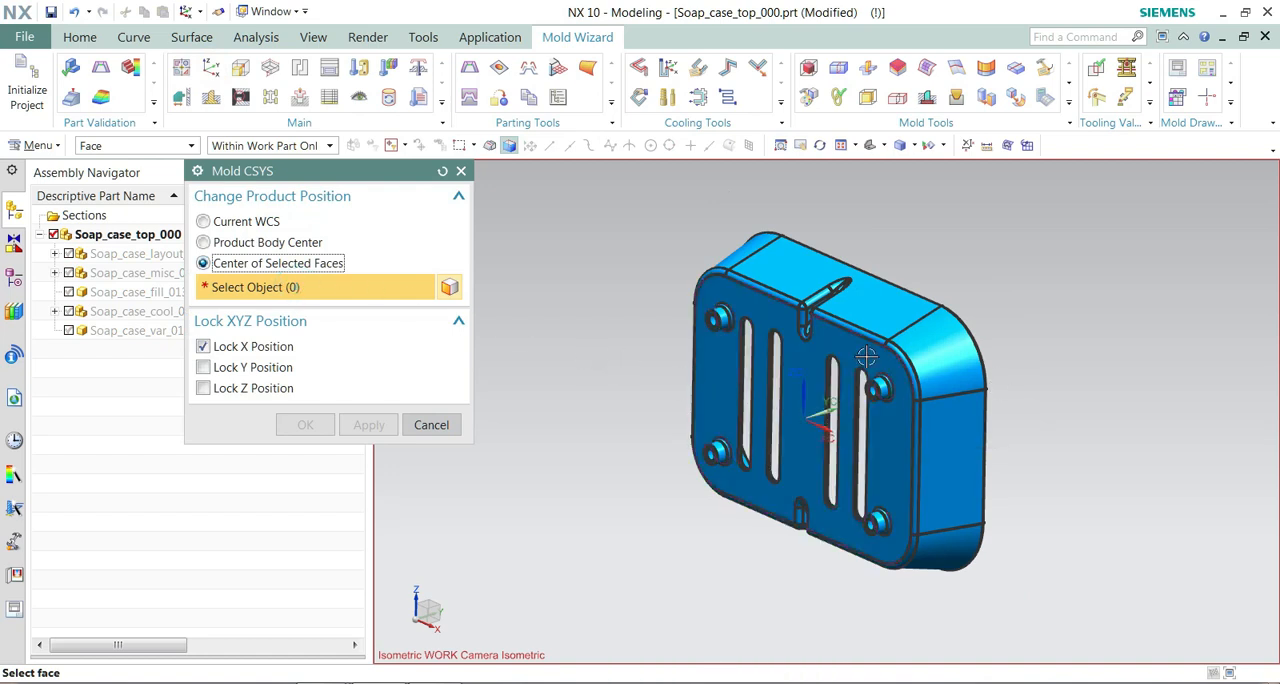
click(864, 356)
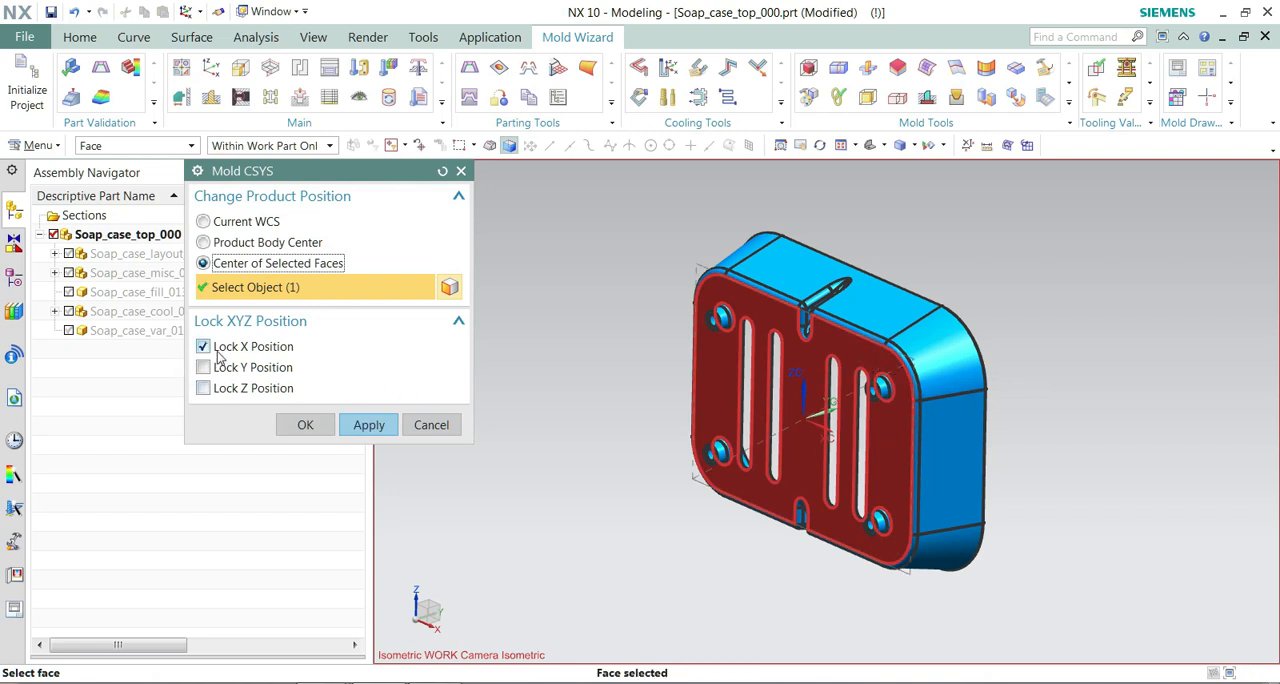
click(808, 410)
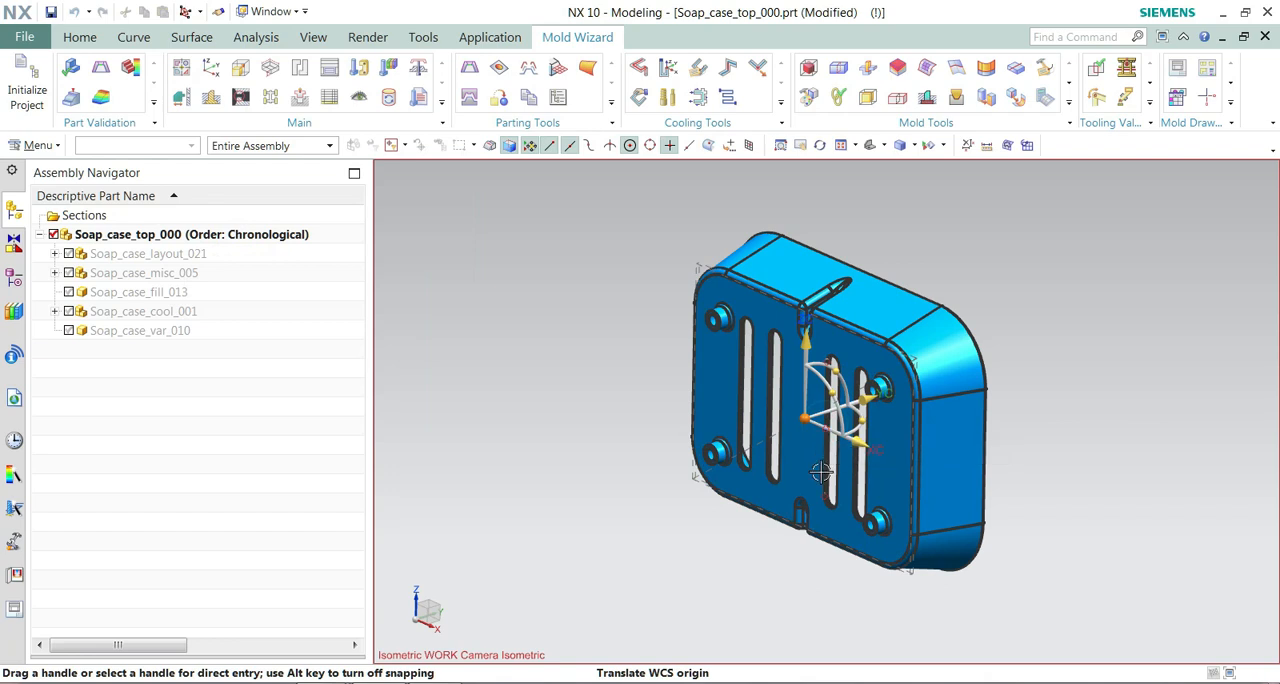
mouse_move(836, 364)
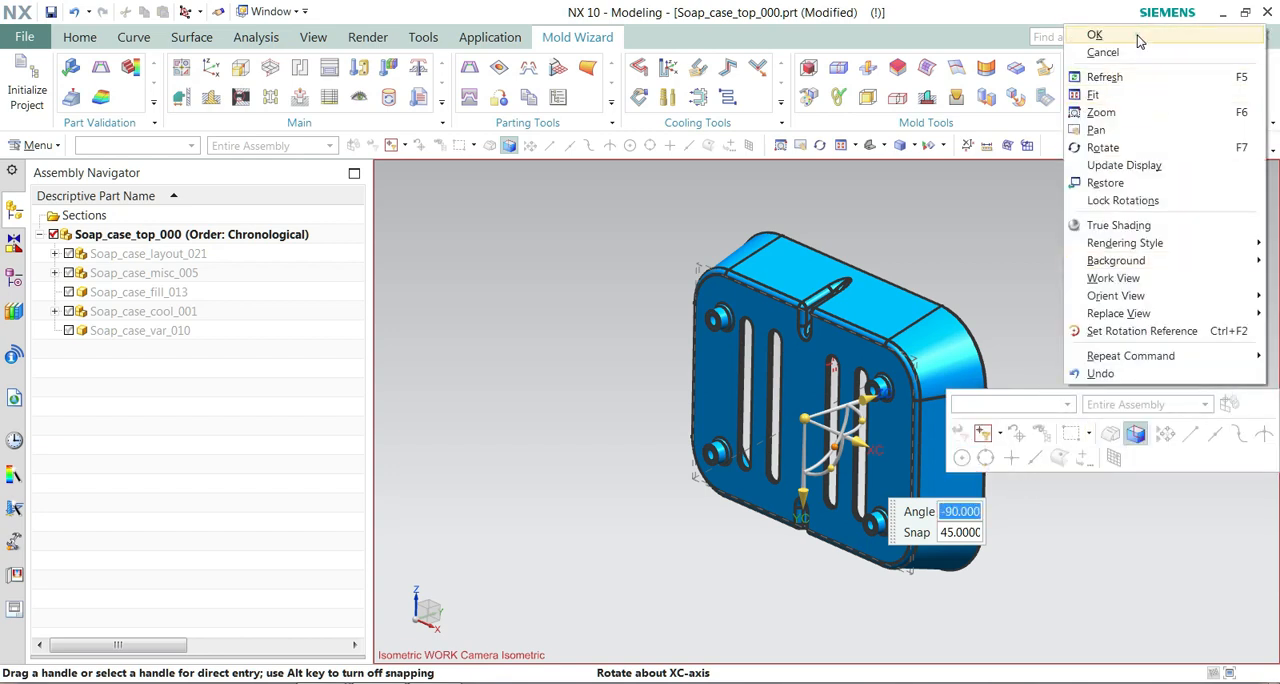
click(368, 424)
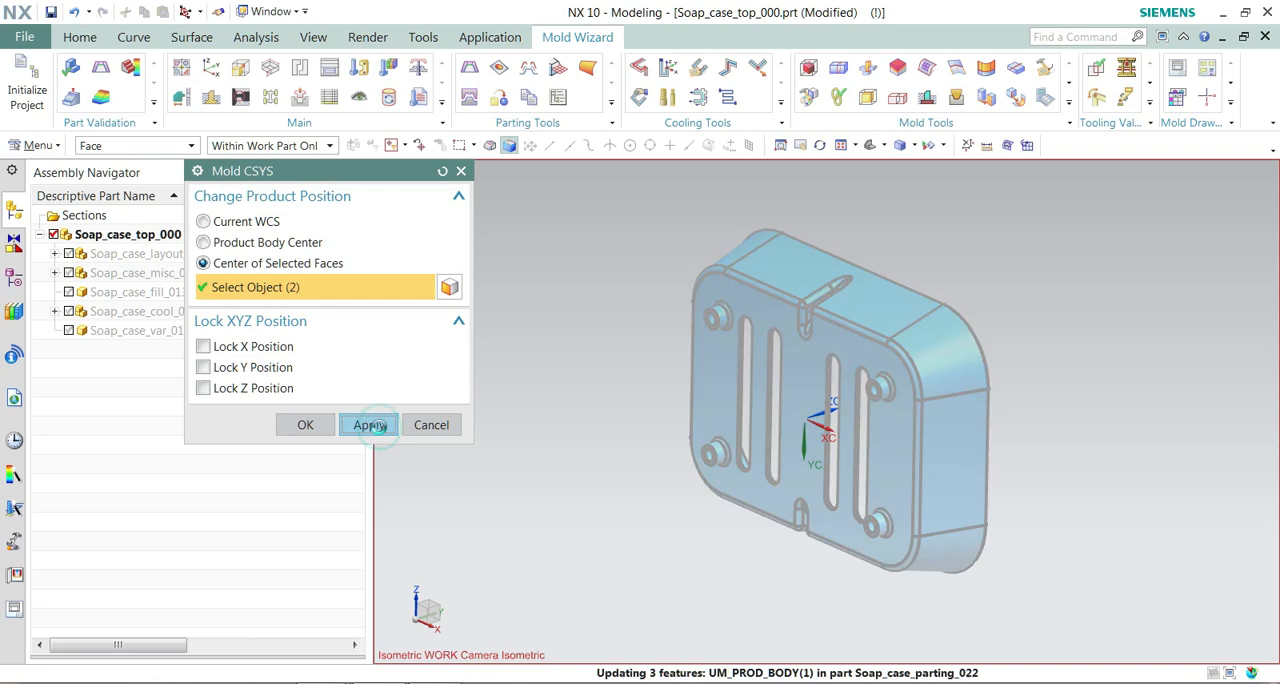
click(368, 424)
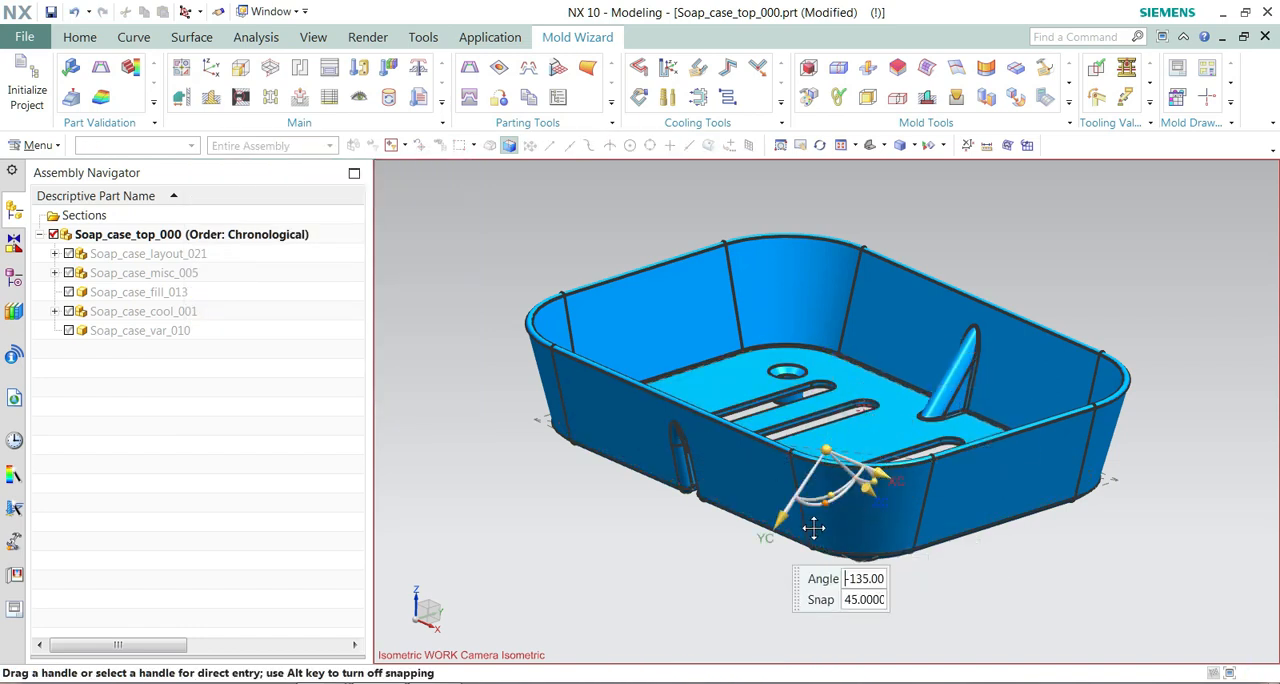
Step: Rotate the WCS to reorient the product and apply the updated Mold CSYS
right_click(816, 528)
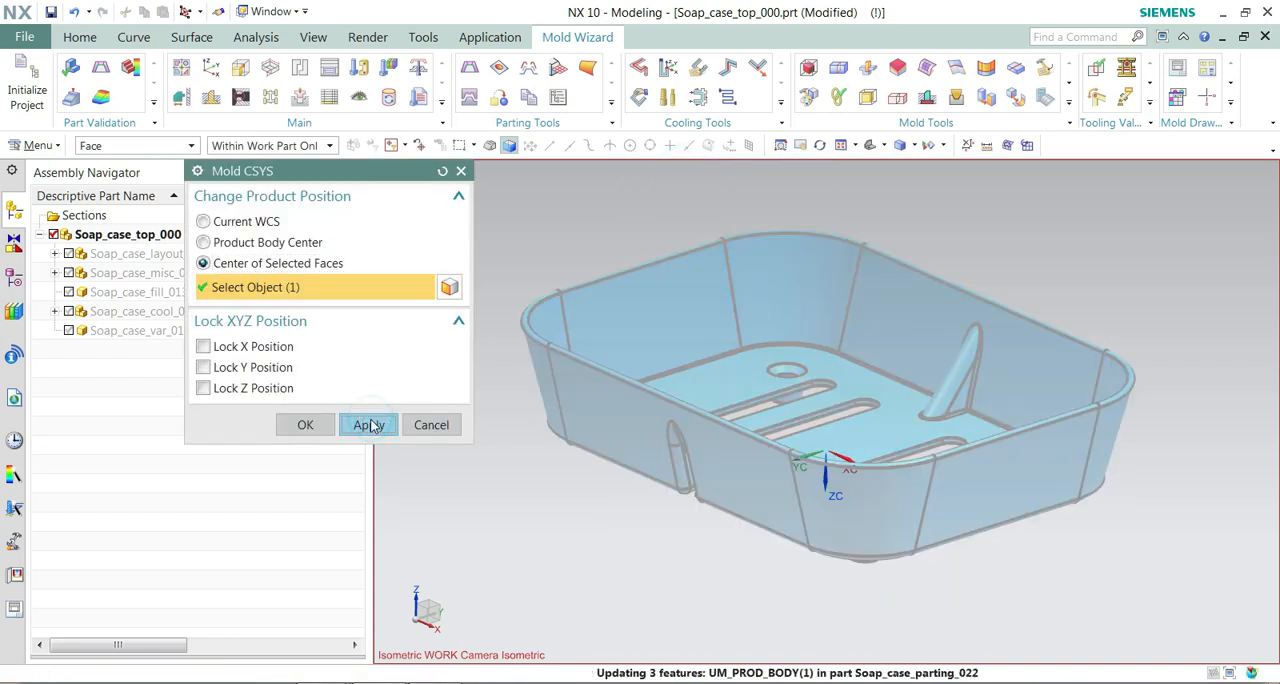
click(368, 424)
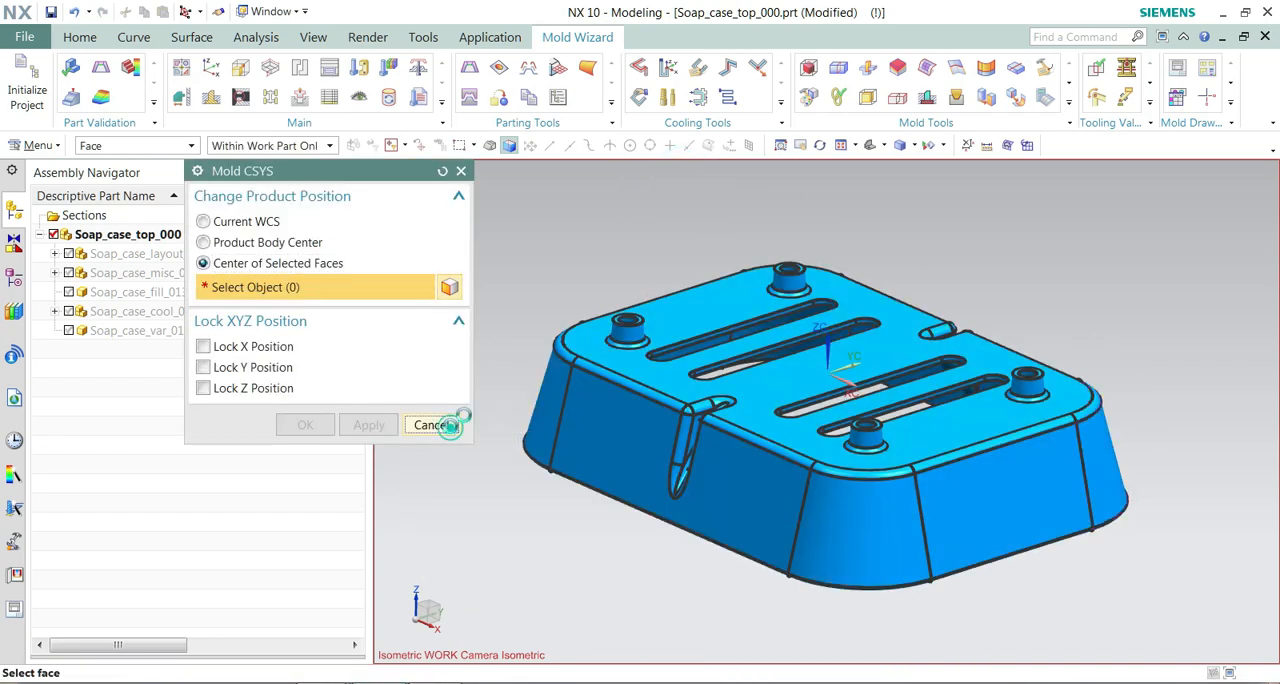
click(904, 144)
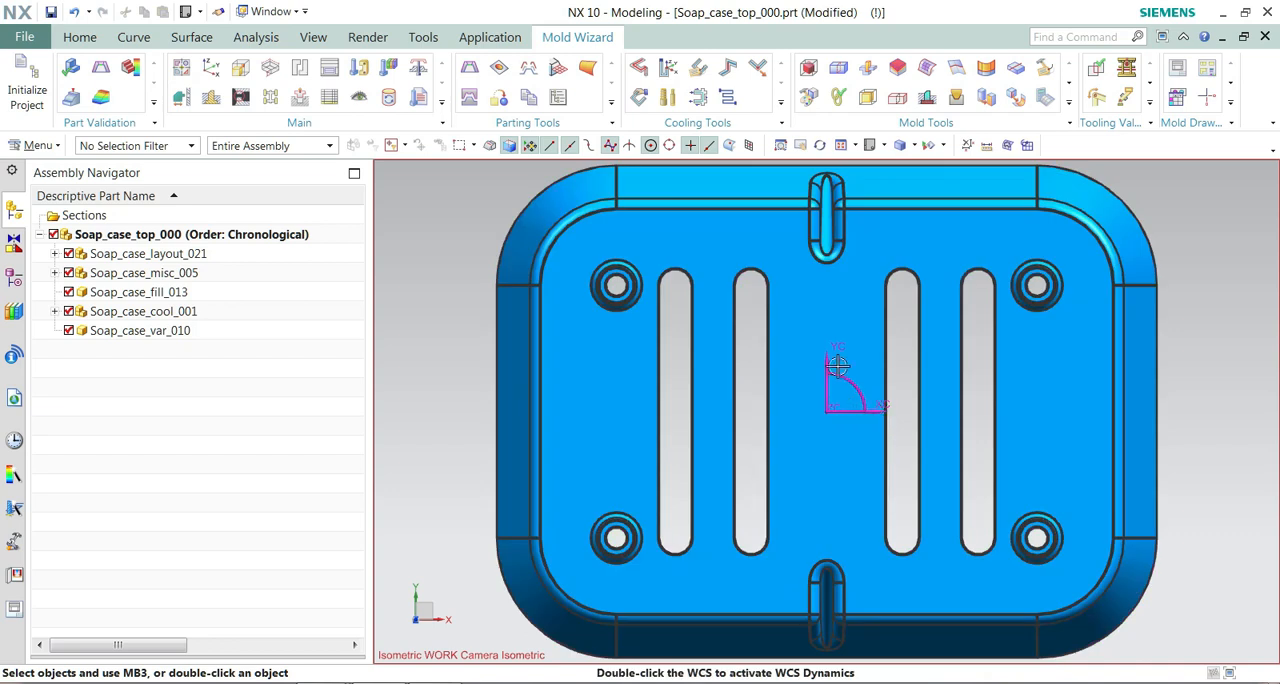
mouse_move(836, 384)
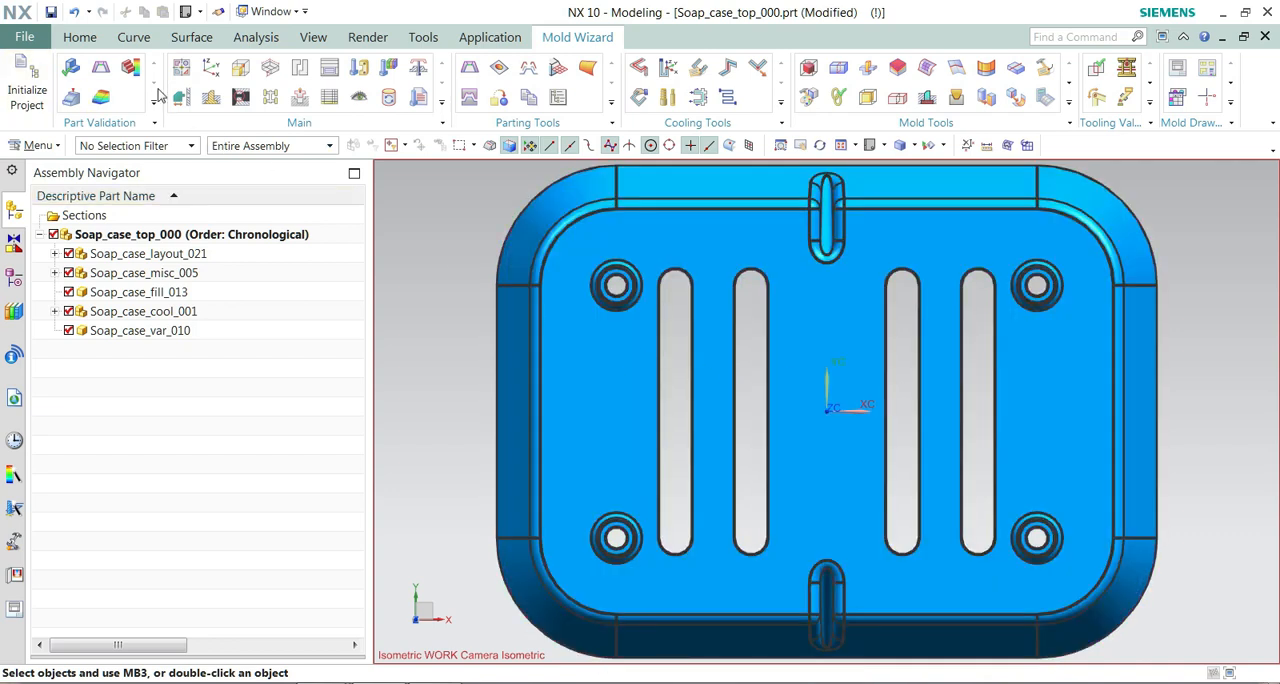
mouse_move(270, 68)
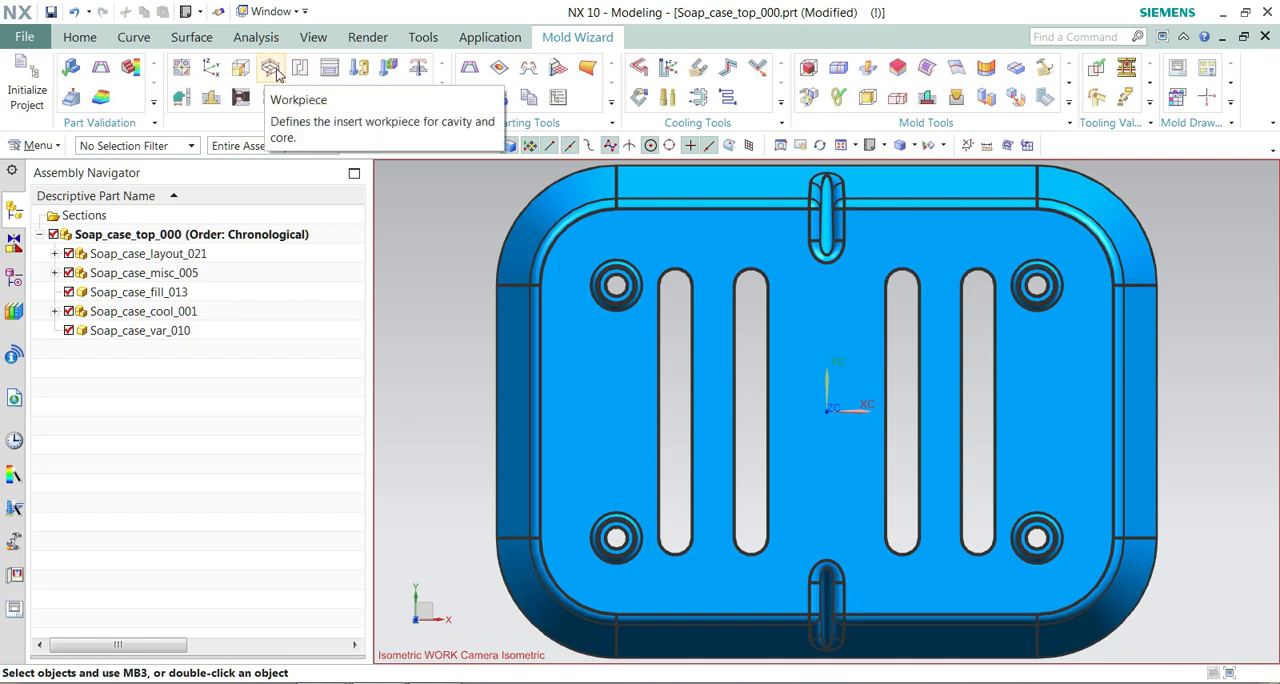
Step: Create a 250 × 200 user-defined workpiece block around the soap case
click(270, 68)
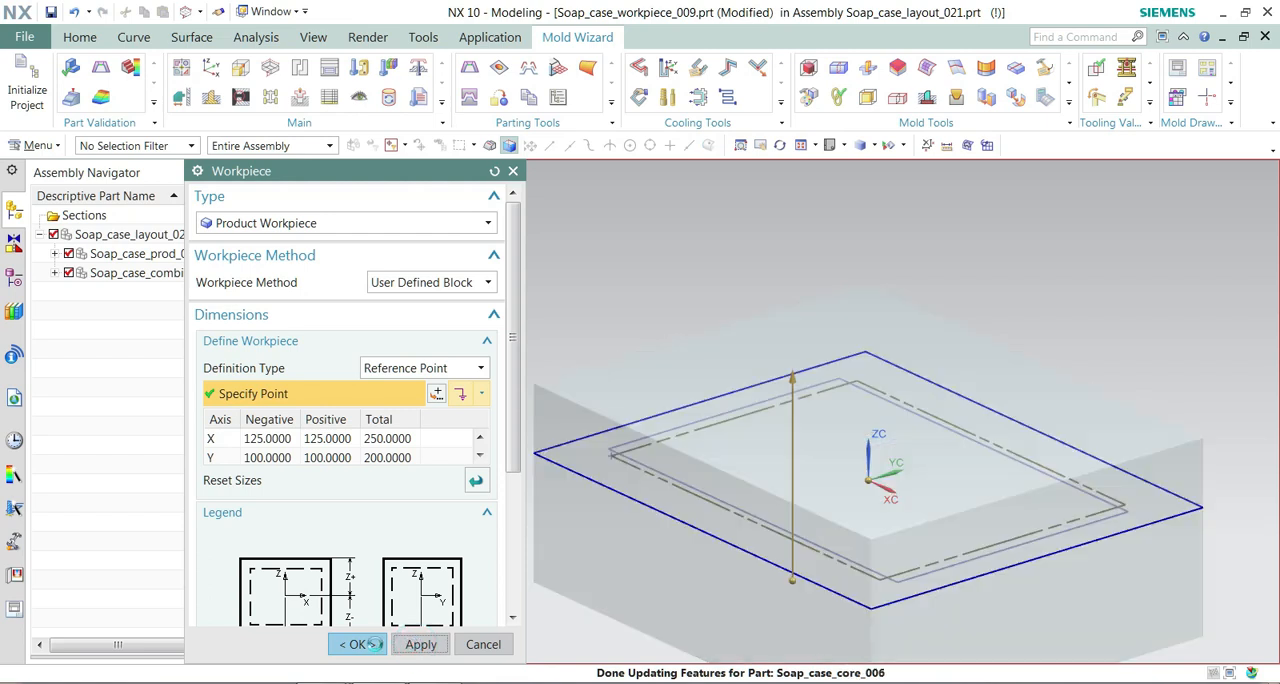
click(356, 644)
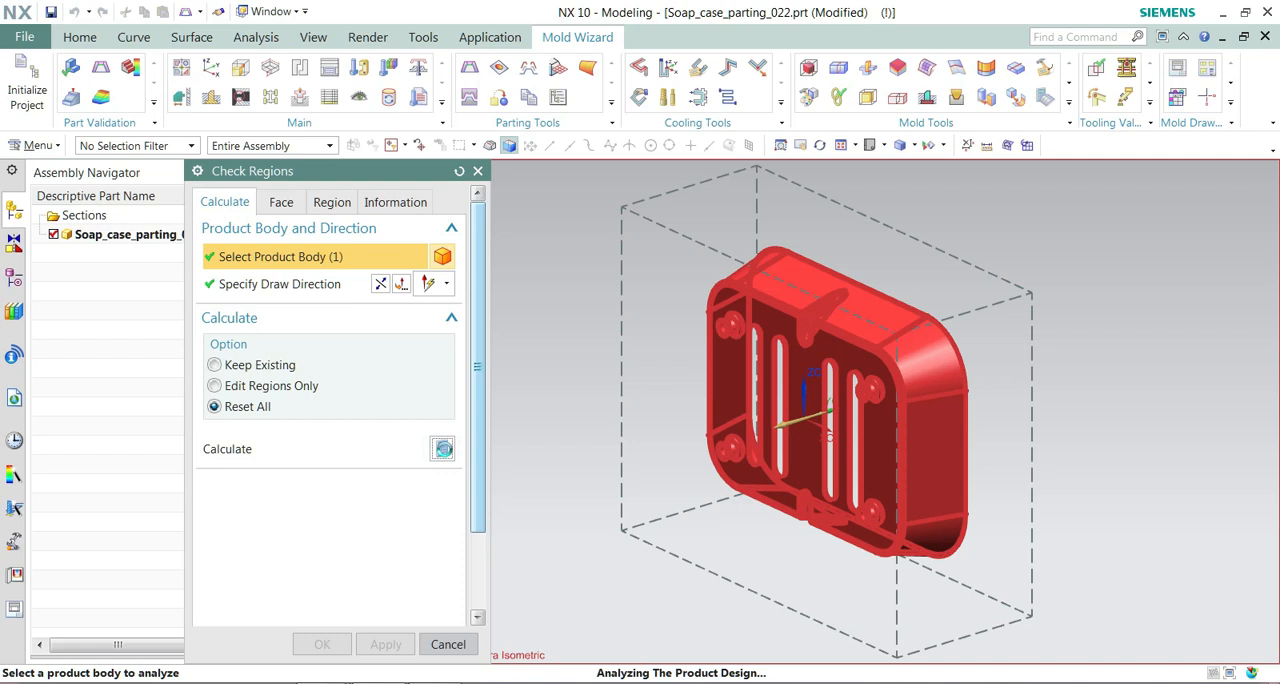
Step: Calculate the draft regions and set the face draft angle limit to 0.1°
click(444, 448)
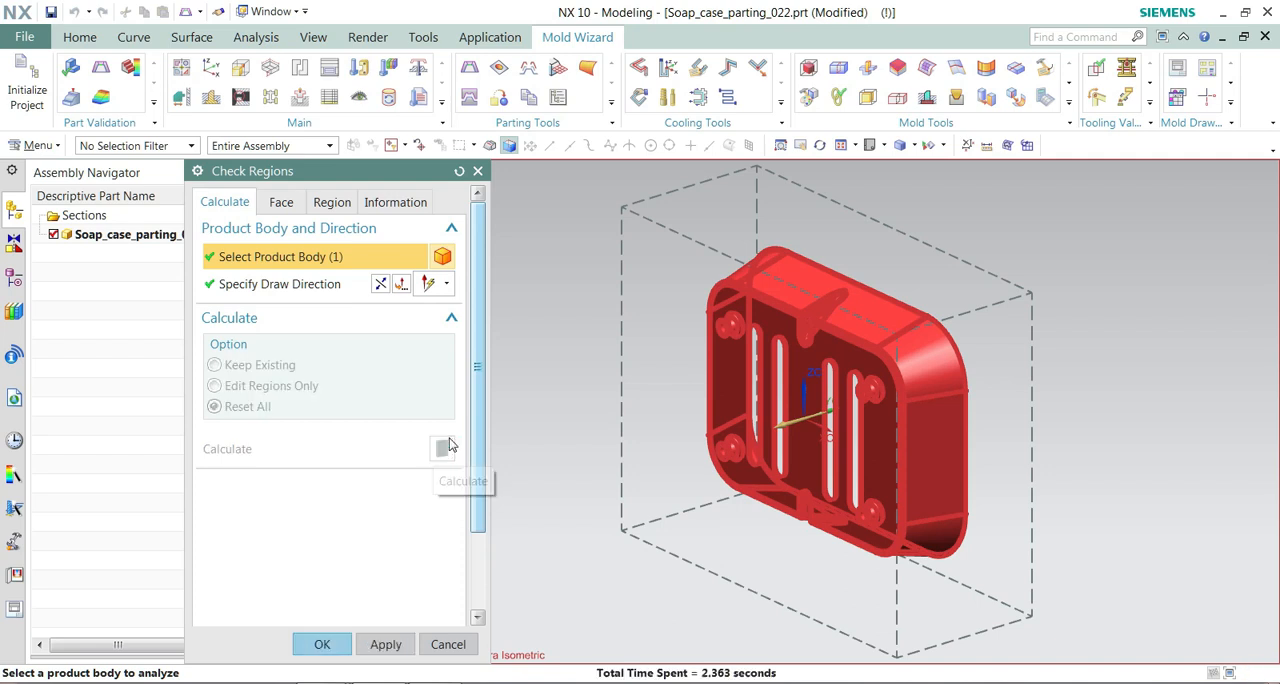
mouse_move(490, 302)
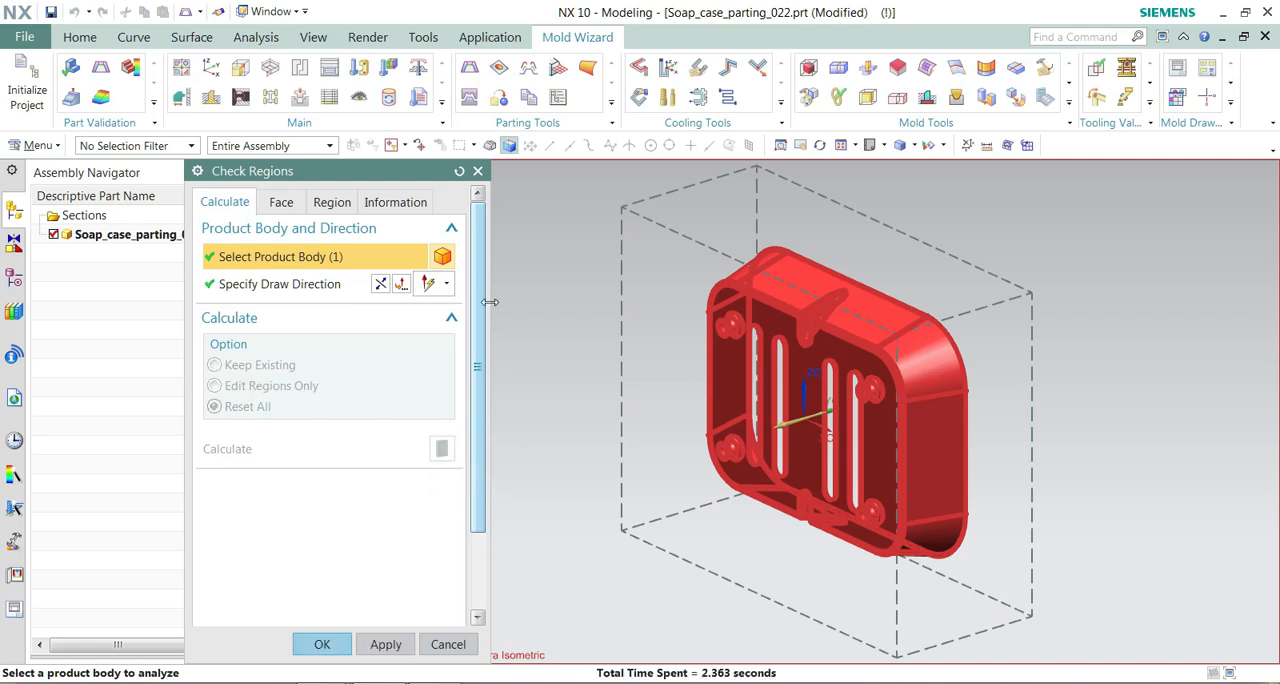
click(280, 202)
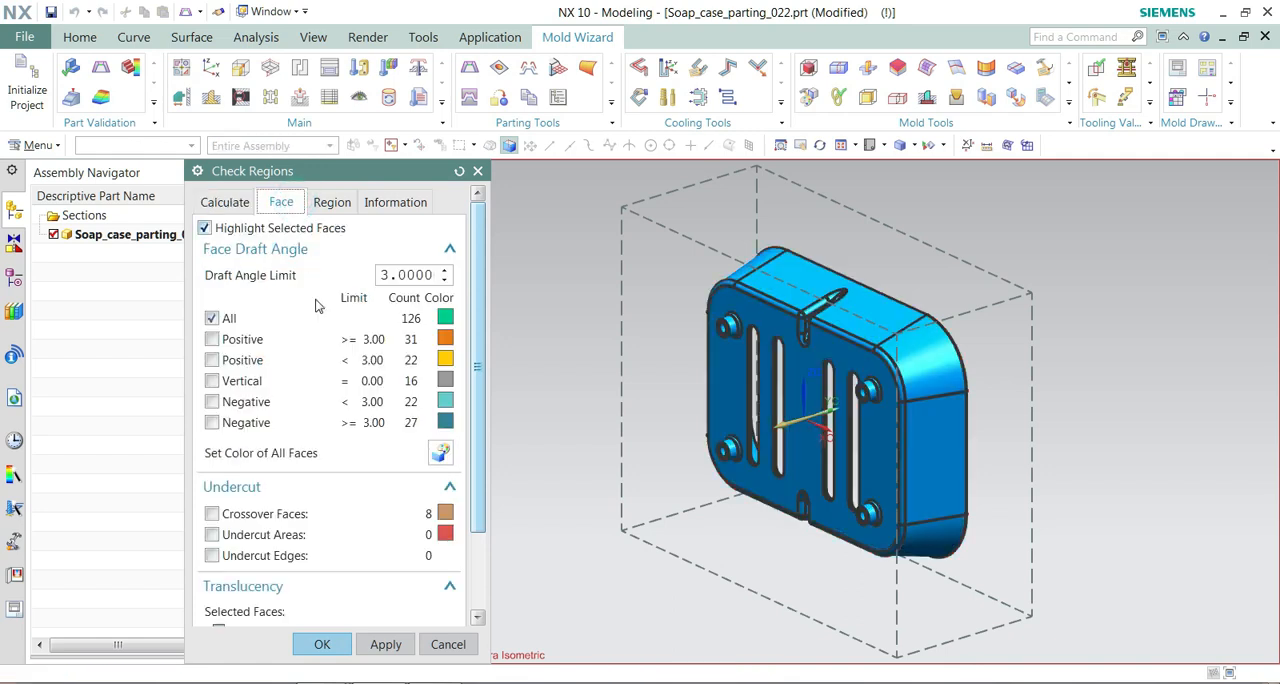
click(440, 452)
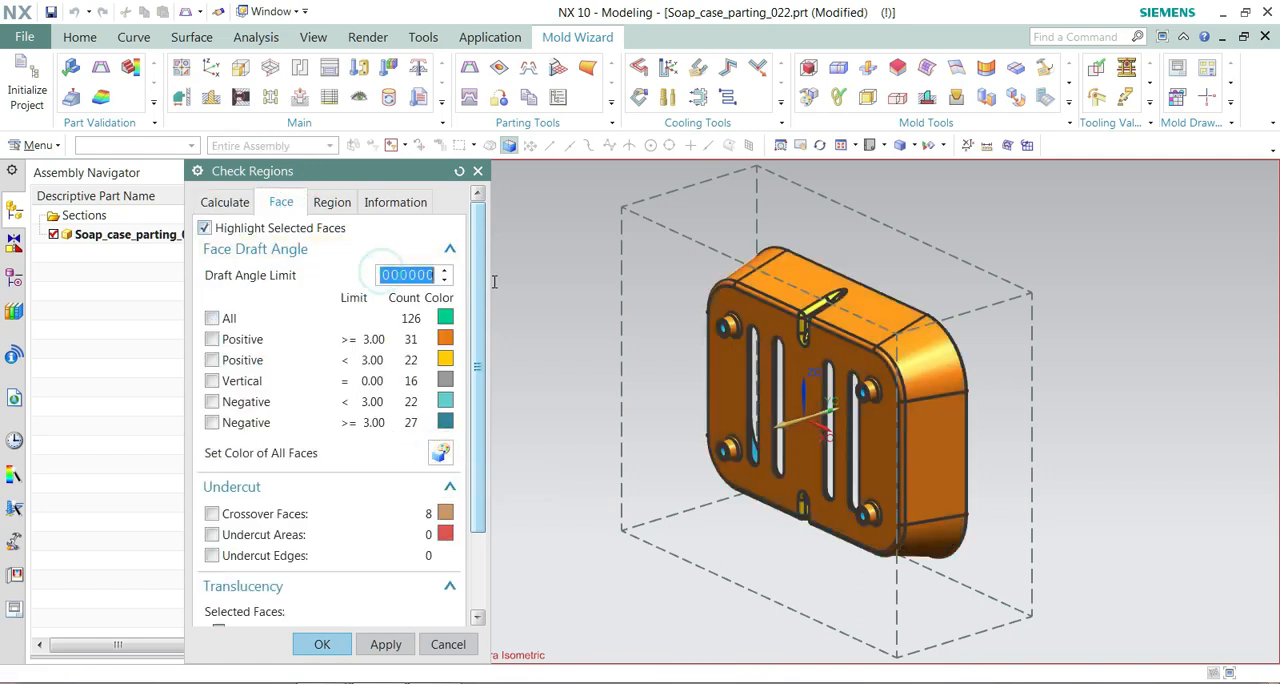
text(0.)
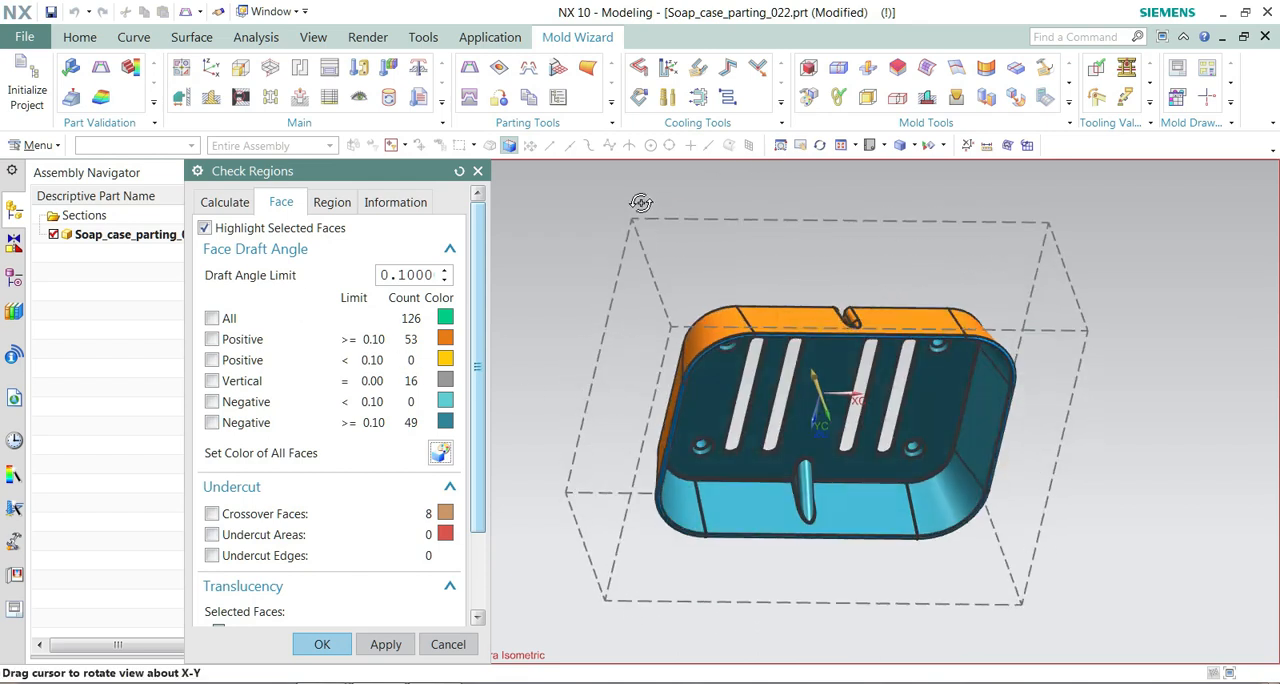
Step: Review the cavity and core region counts and apply the region colours
click(332, 202)
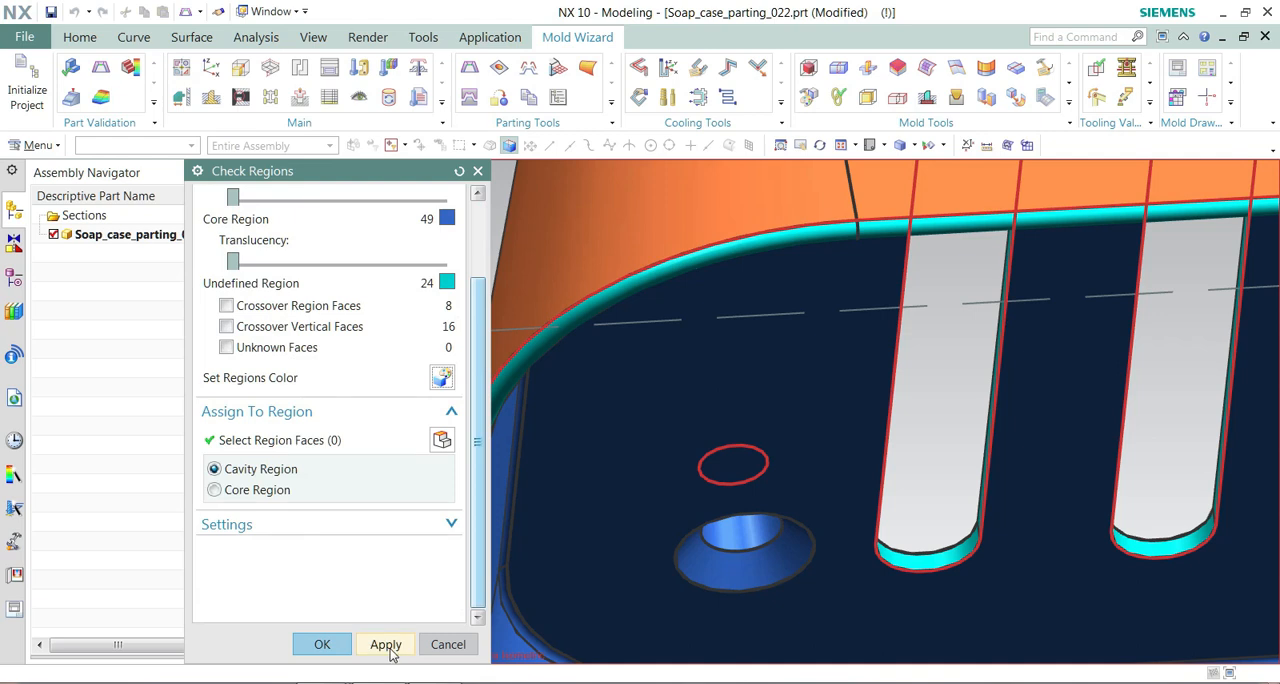
click(448, 644)
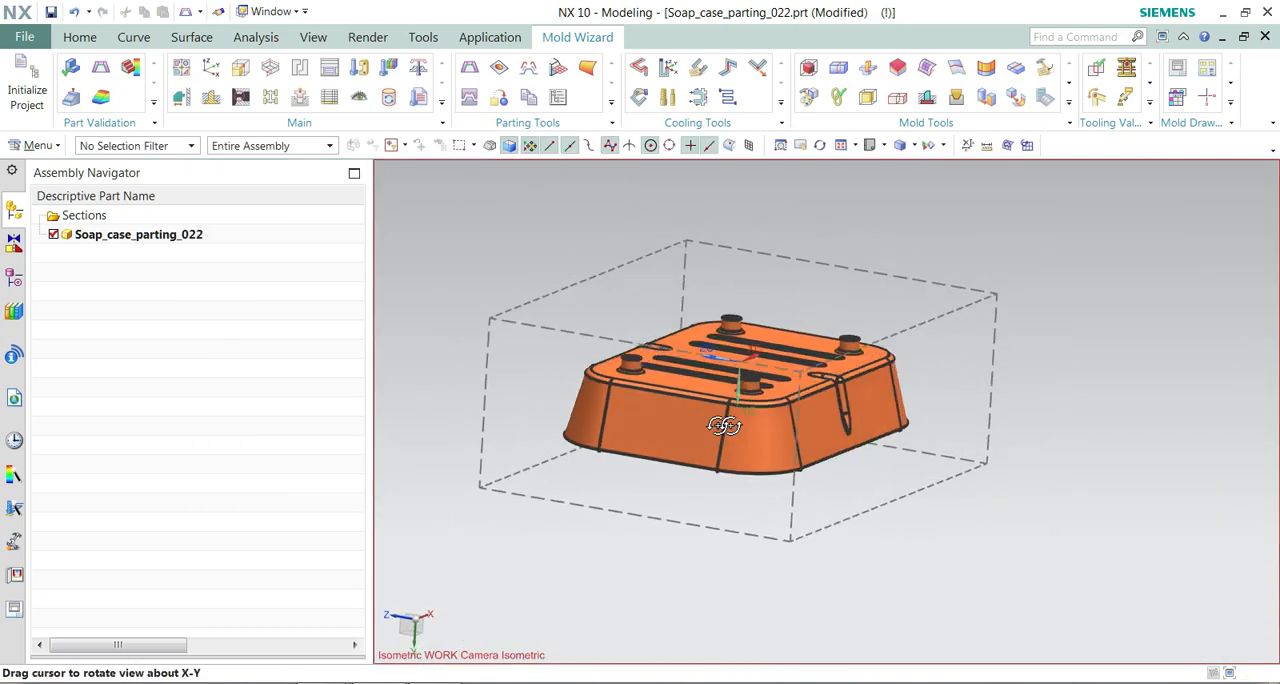
Step: Start Edge Patch with loop type Body and select the soap case body to patch its openings
drag(724, 424, 730, 420)
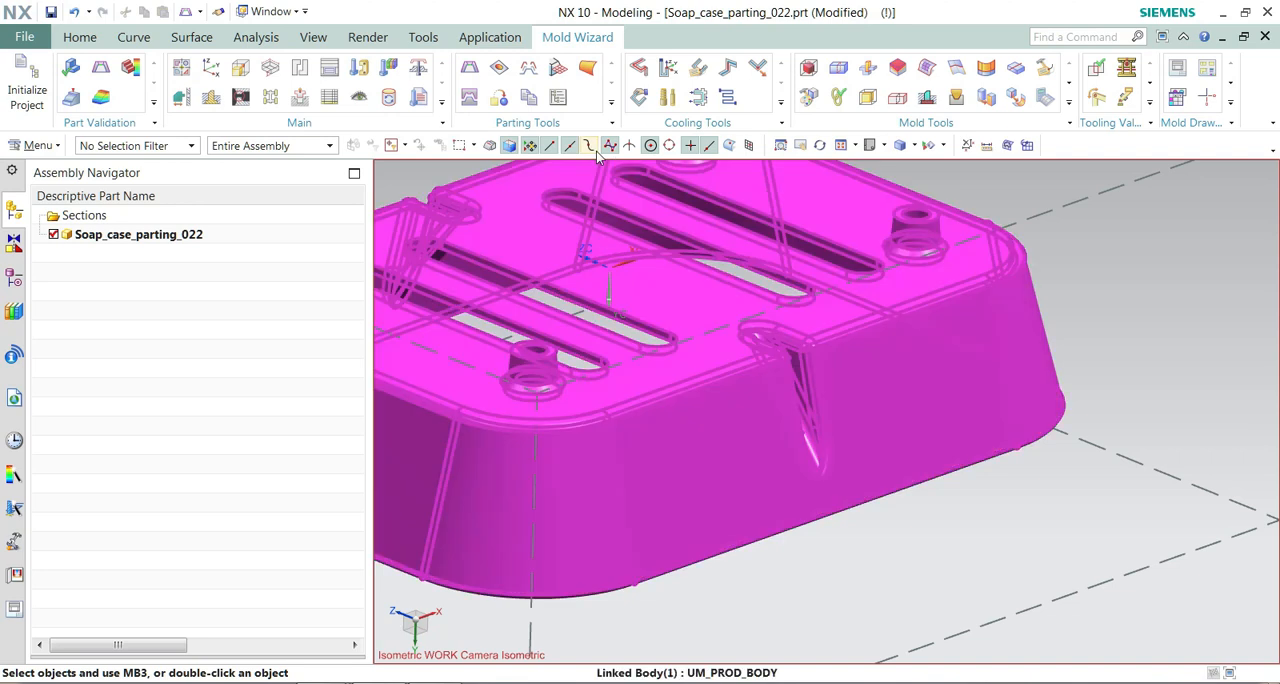
click(588, 144)
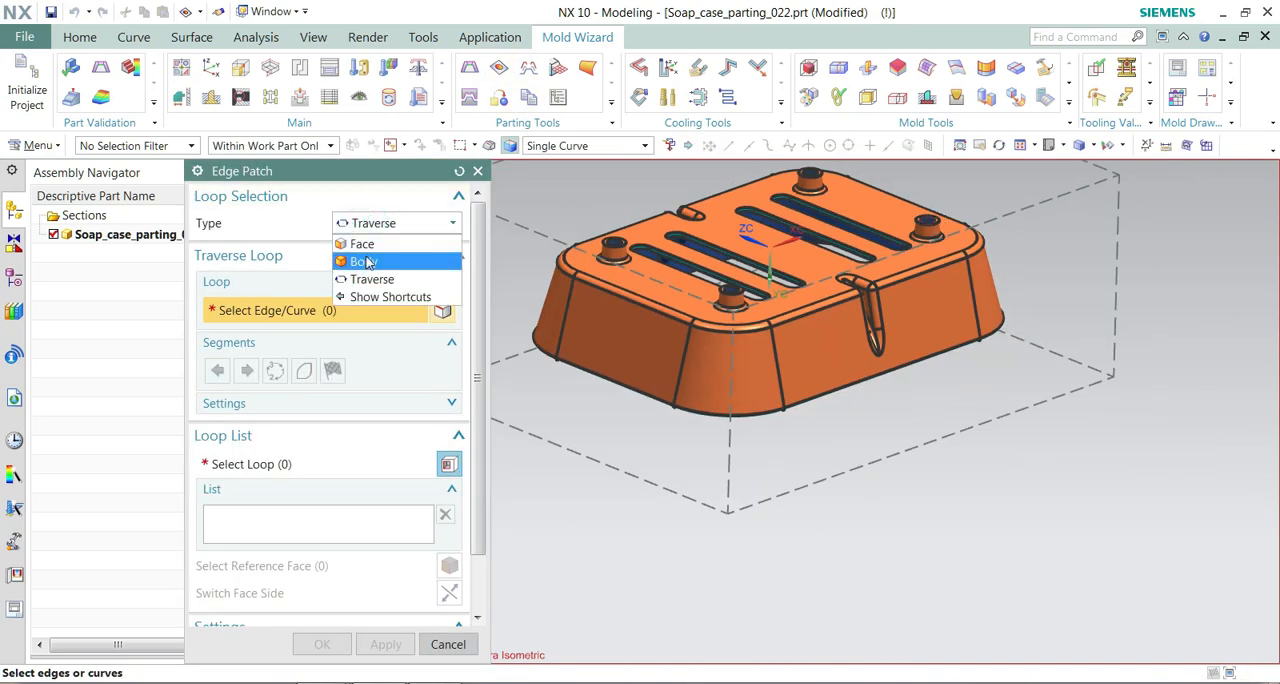
click(362, 260)
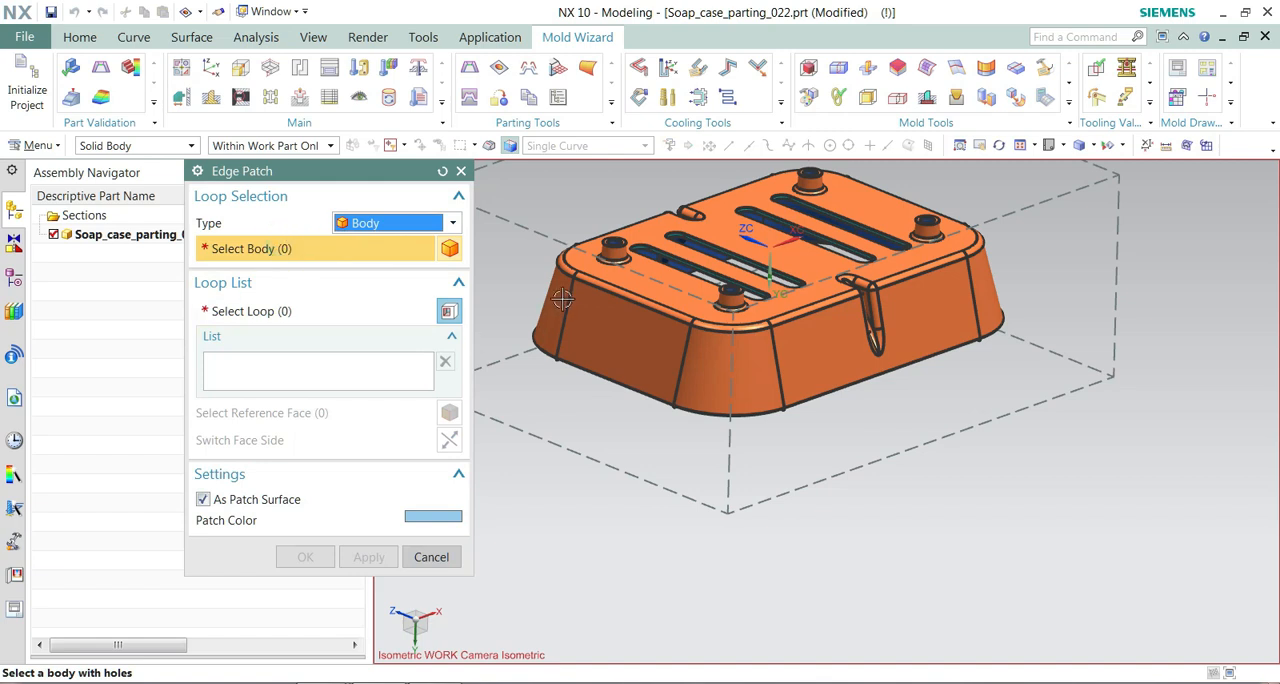
click(452, 224)
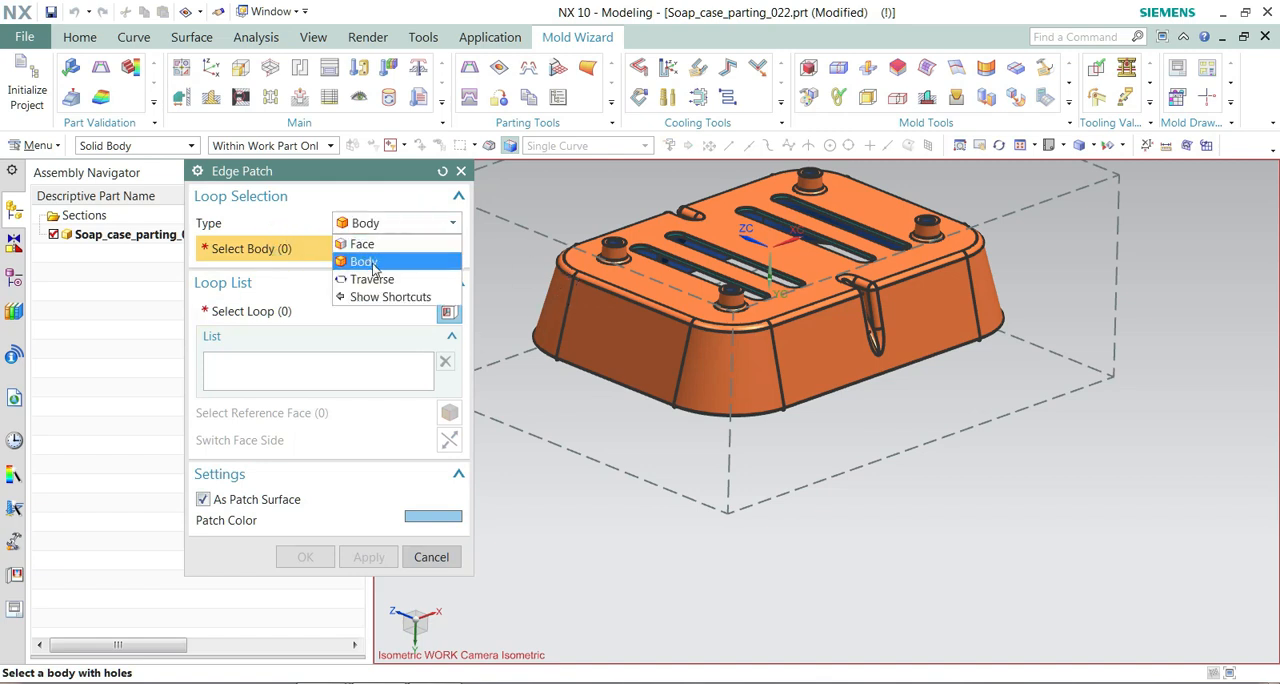
click(364, 260)
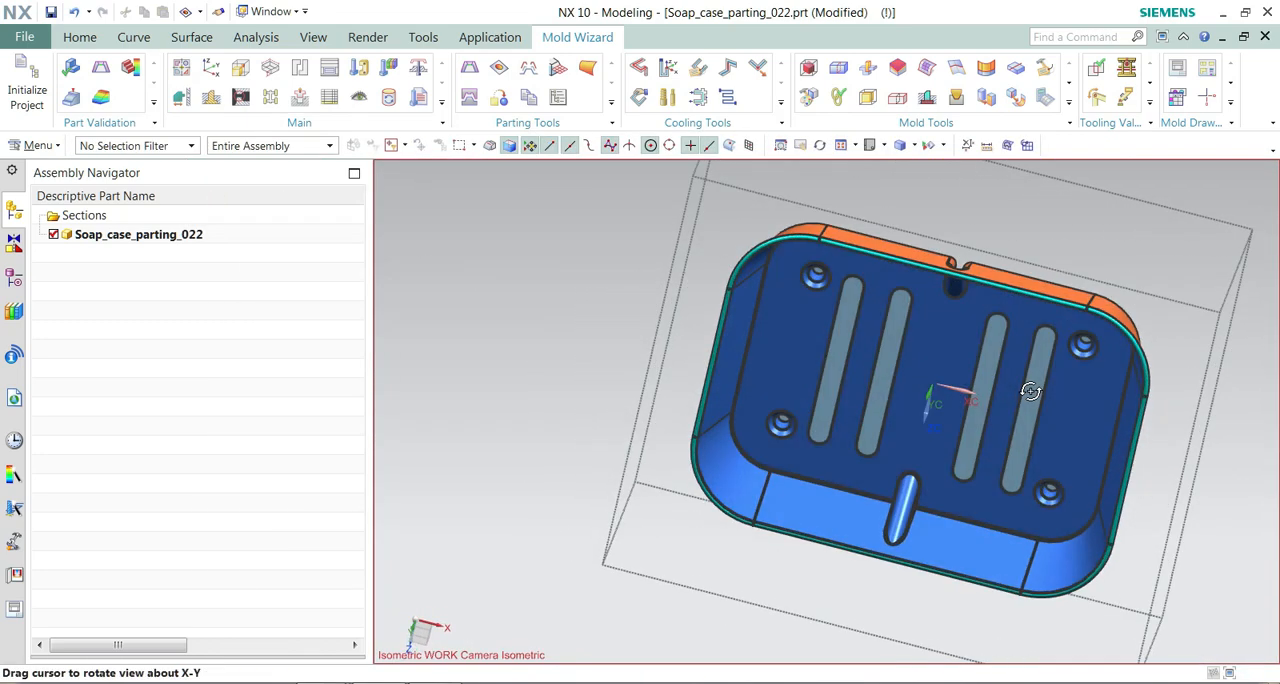
Step: Inspect the patched slots from both sides, then start Define Regions
drag(1030, 392, 1078, 492)
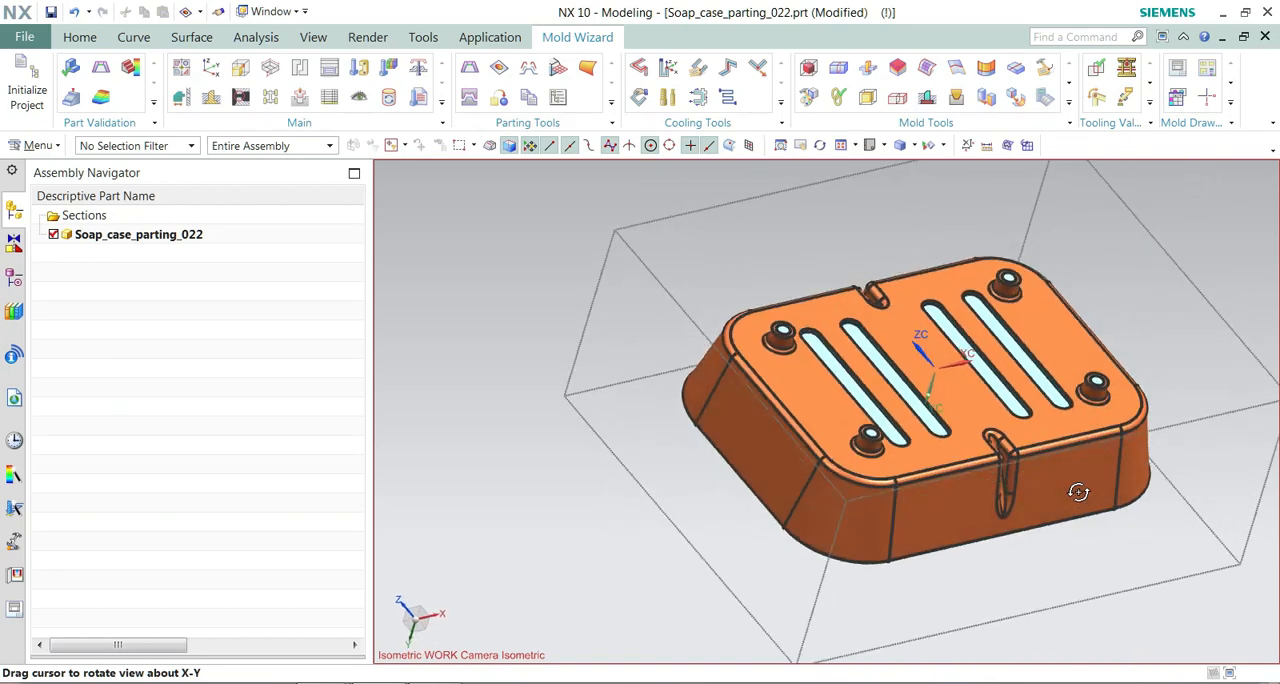
drag(1078, 492, 1092, 494)
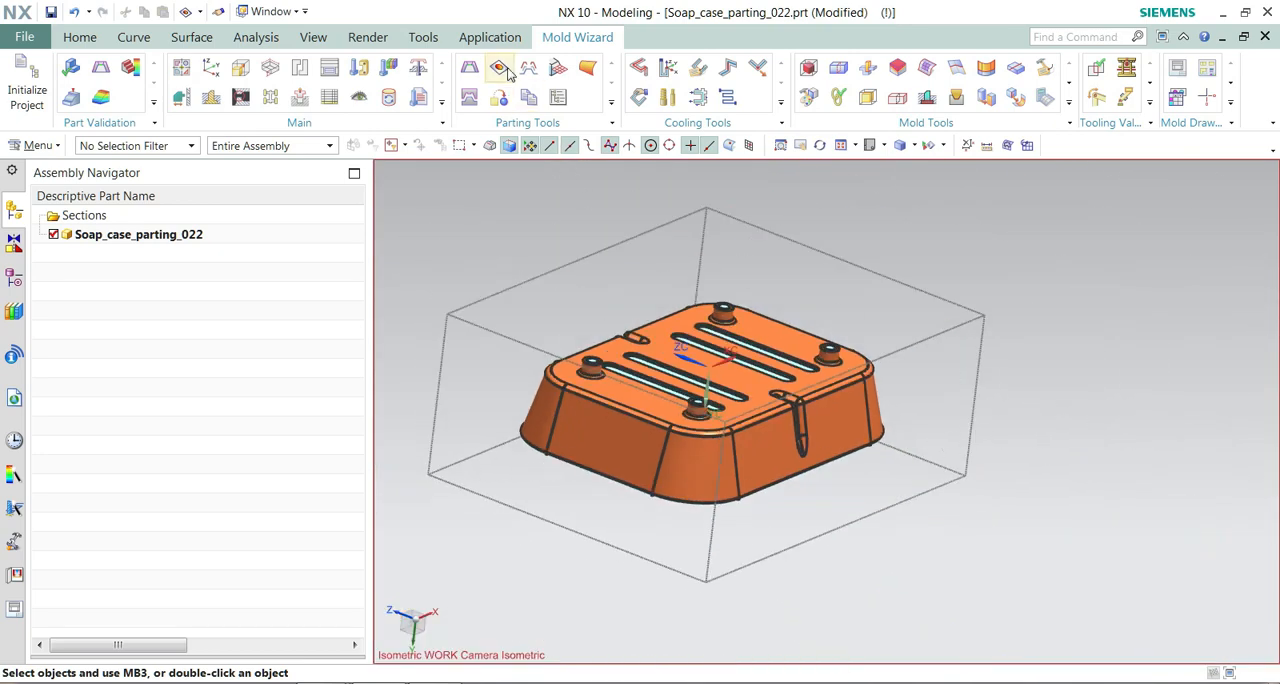
click(500, 68)
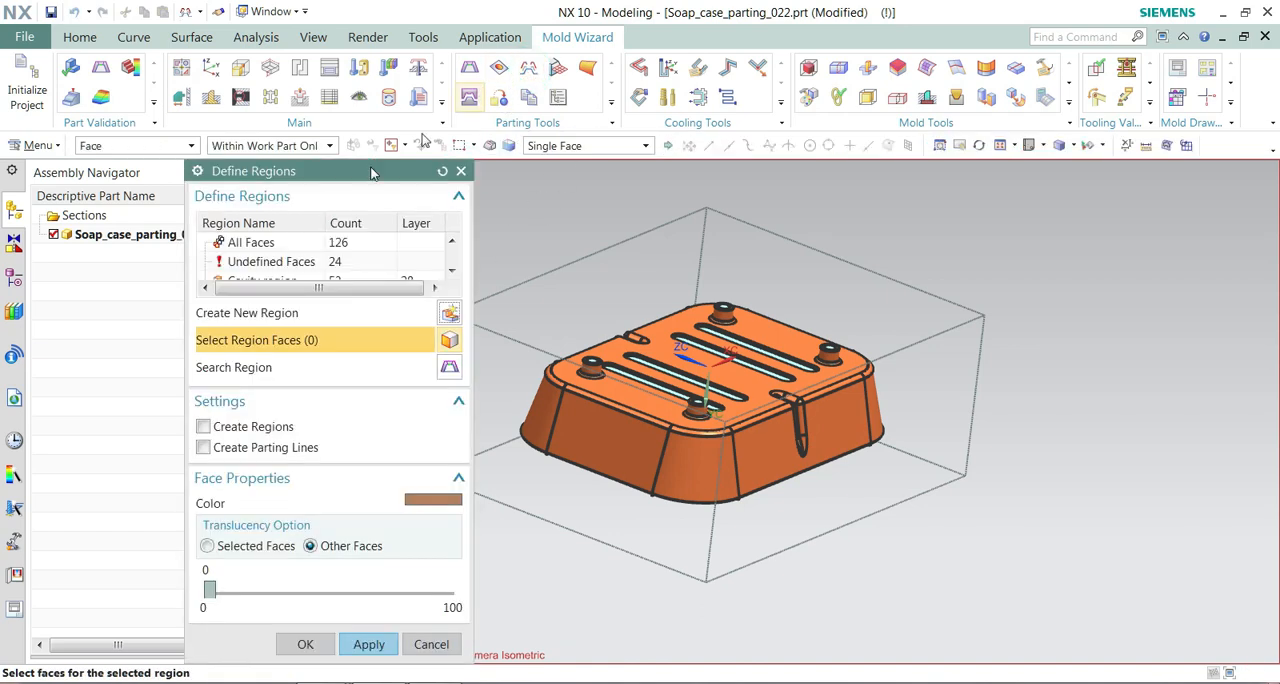
Step: Add the undefined slot wall faces to the Cavity region and apply, leaving 8 faces undefined
click(272, 260)
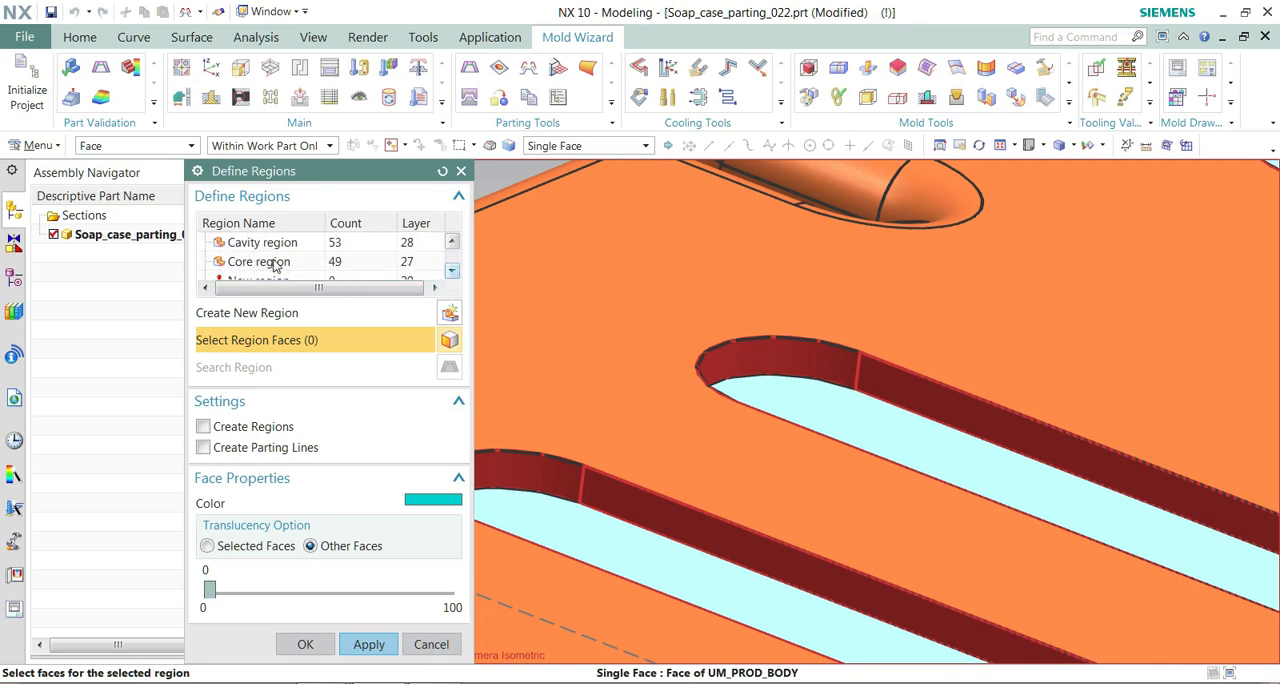
click(262, 242)
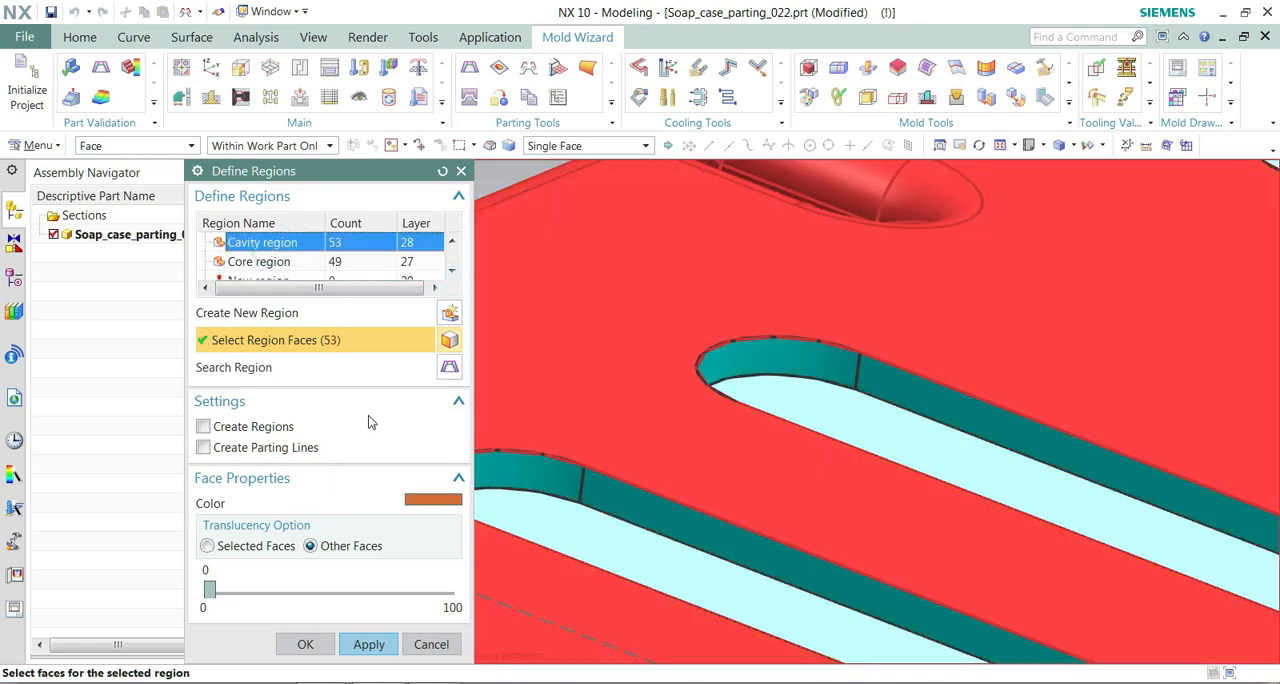
click(890, 378)
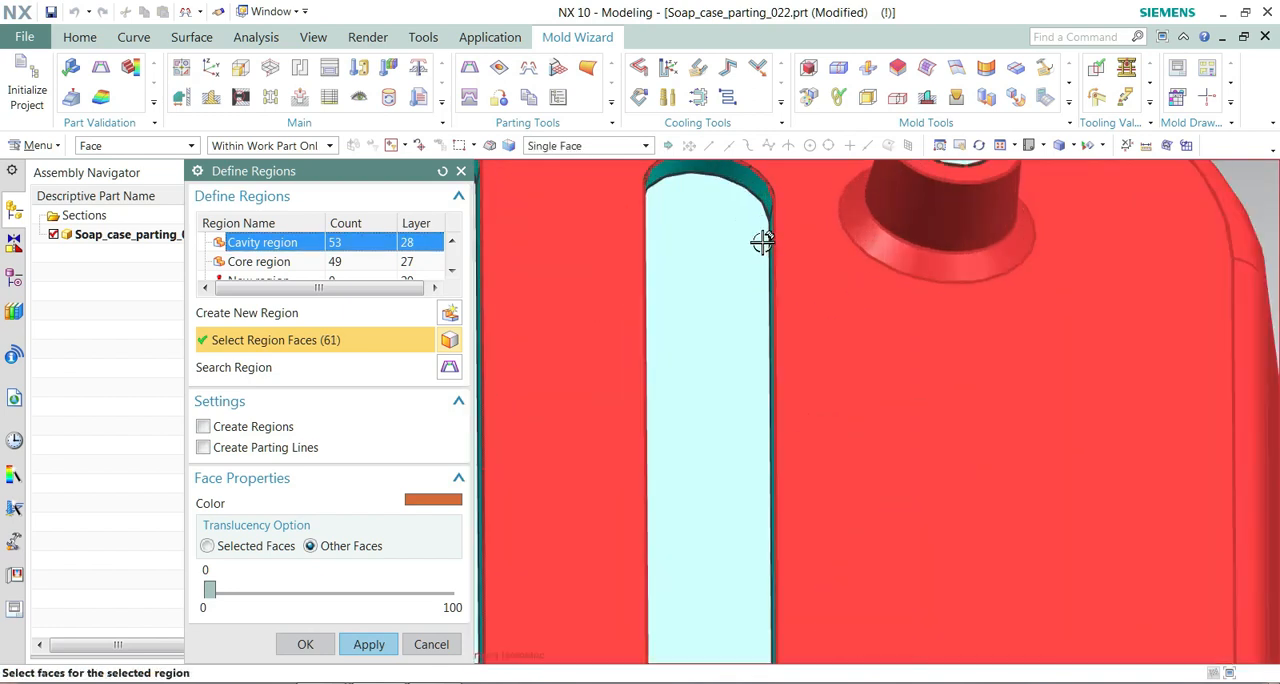
click(762, 242)
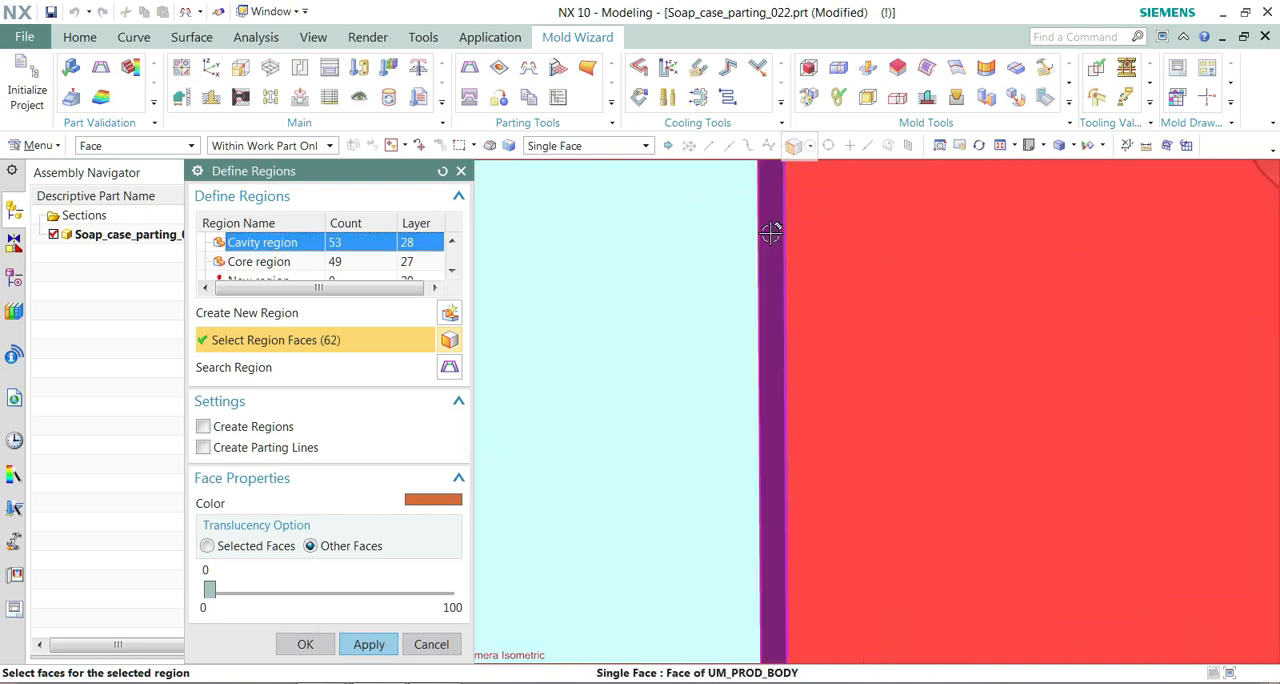
click(760, 348)
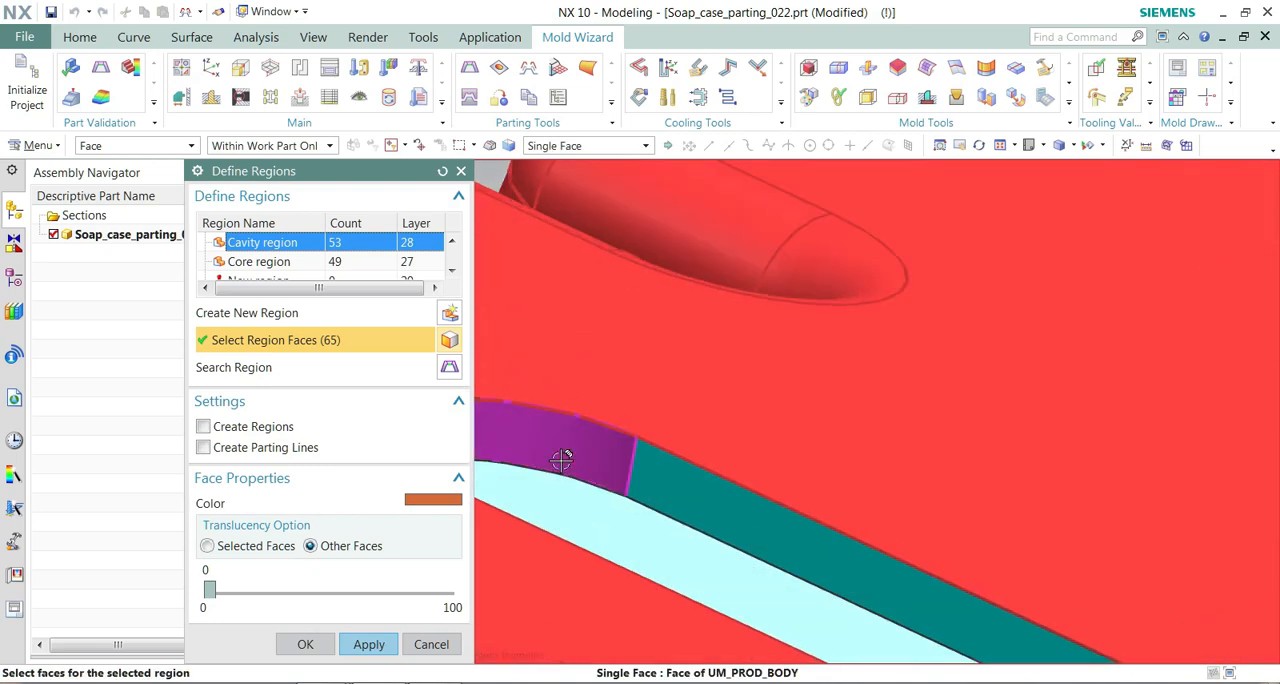
click(564, 460)
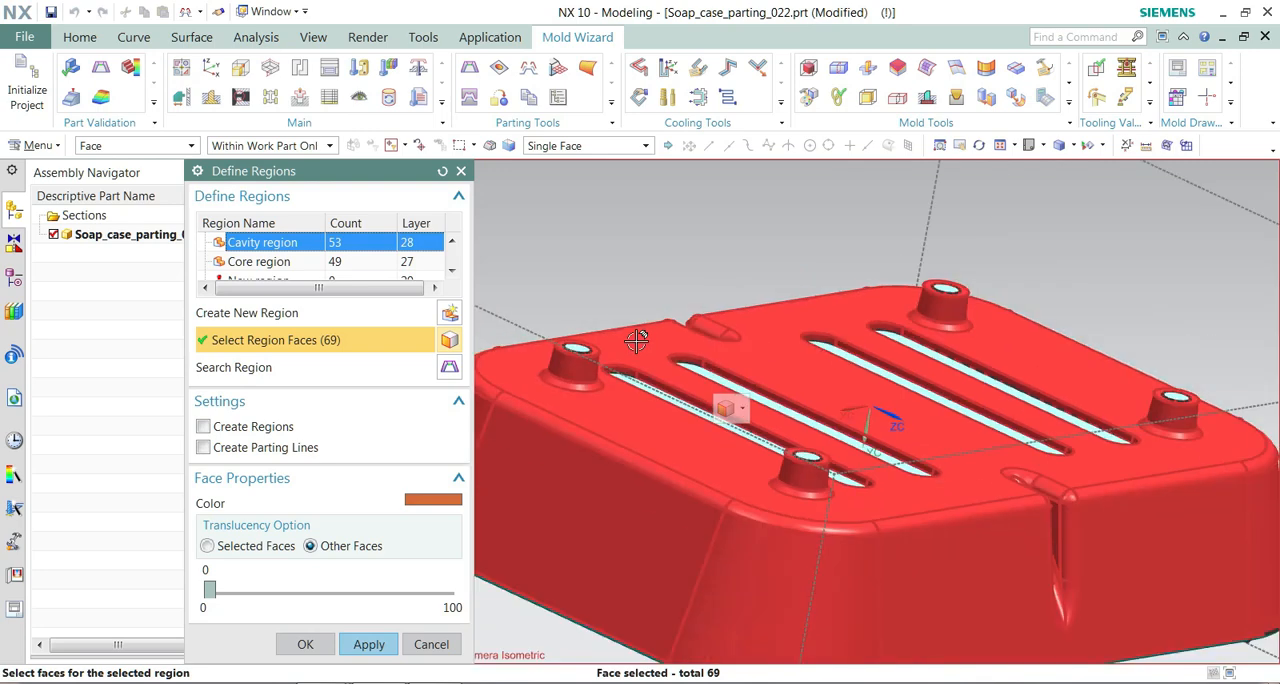
drag(636, 340, 772, 344)
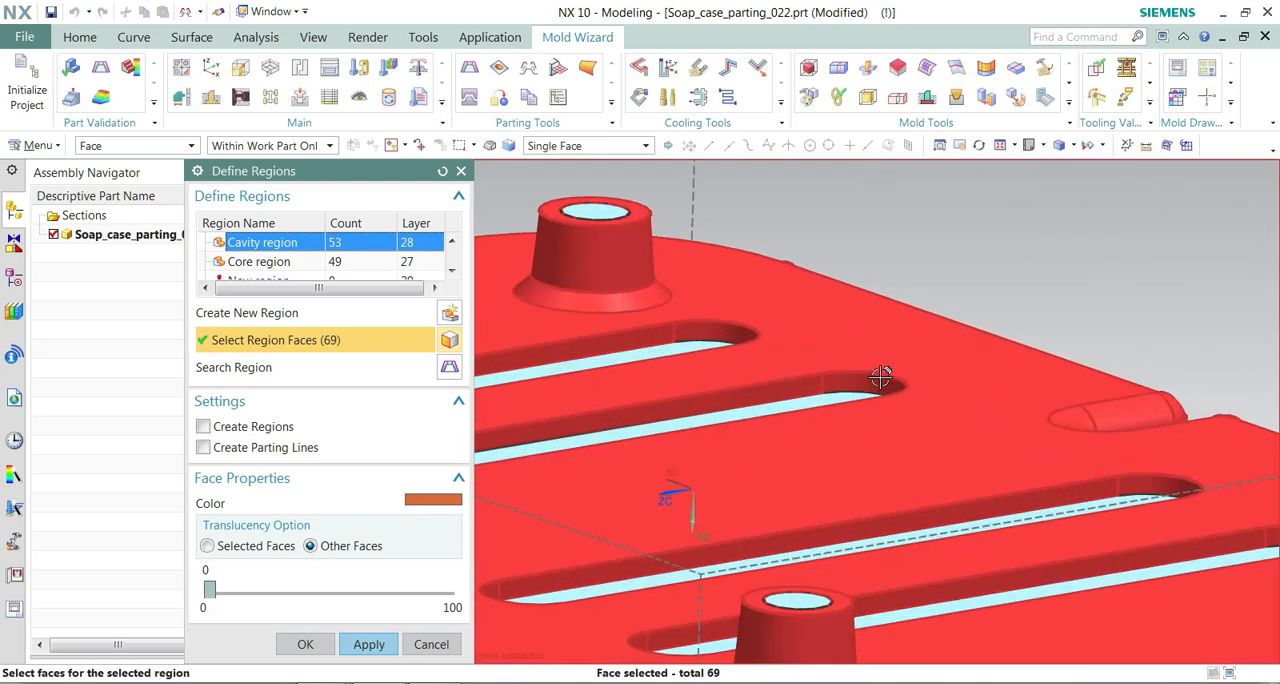
drag(880, 376, 830, 330)
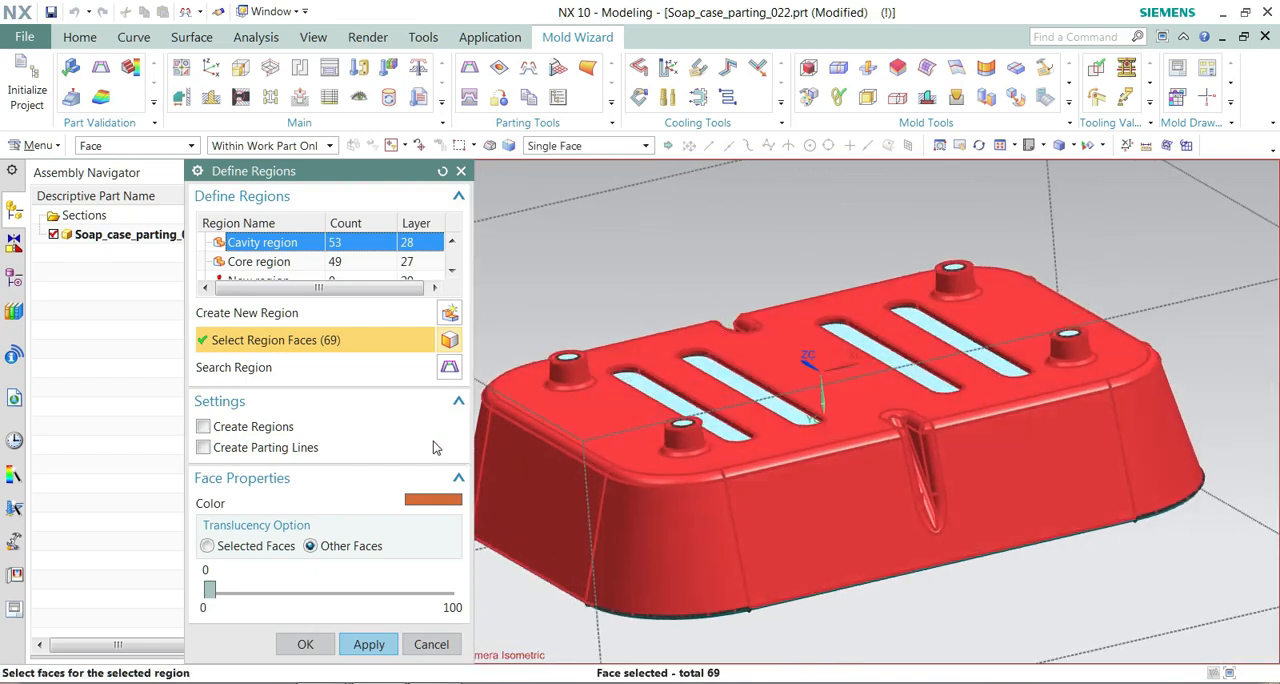
click(368, 644)
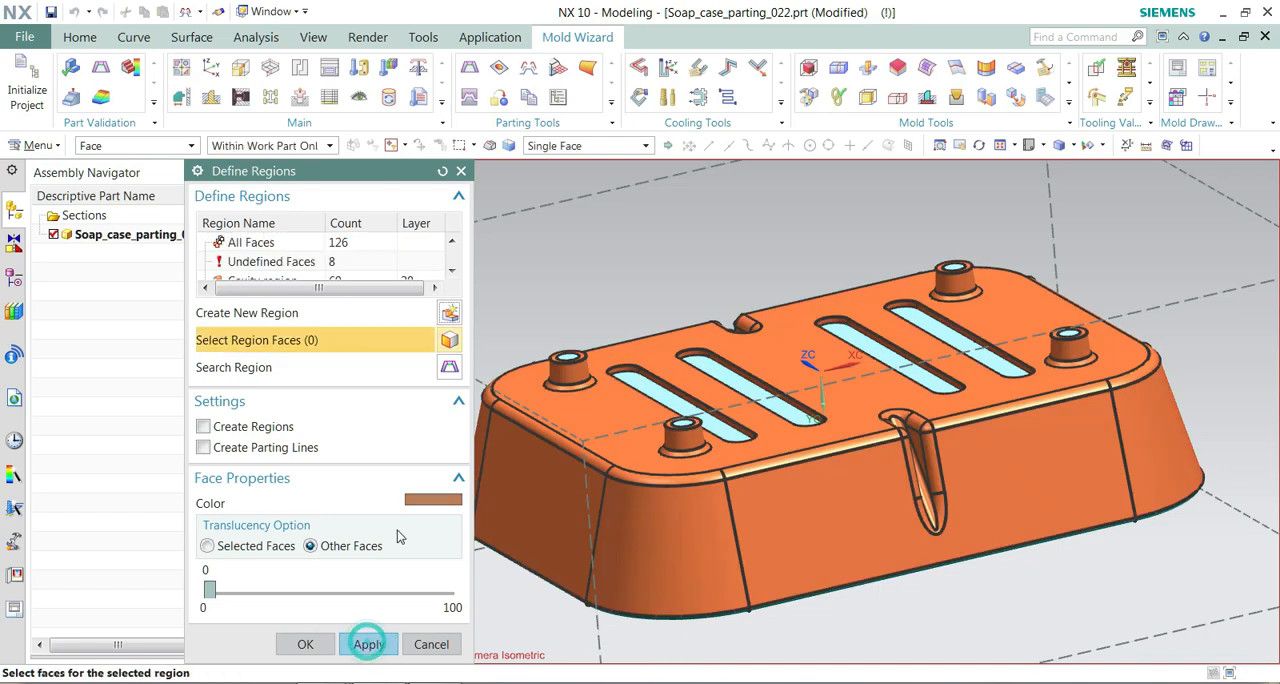
Step: Assign the remaining faces to the Core region, giving 69 cavity and 57 core faces
click(272, 260)
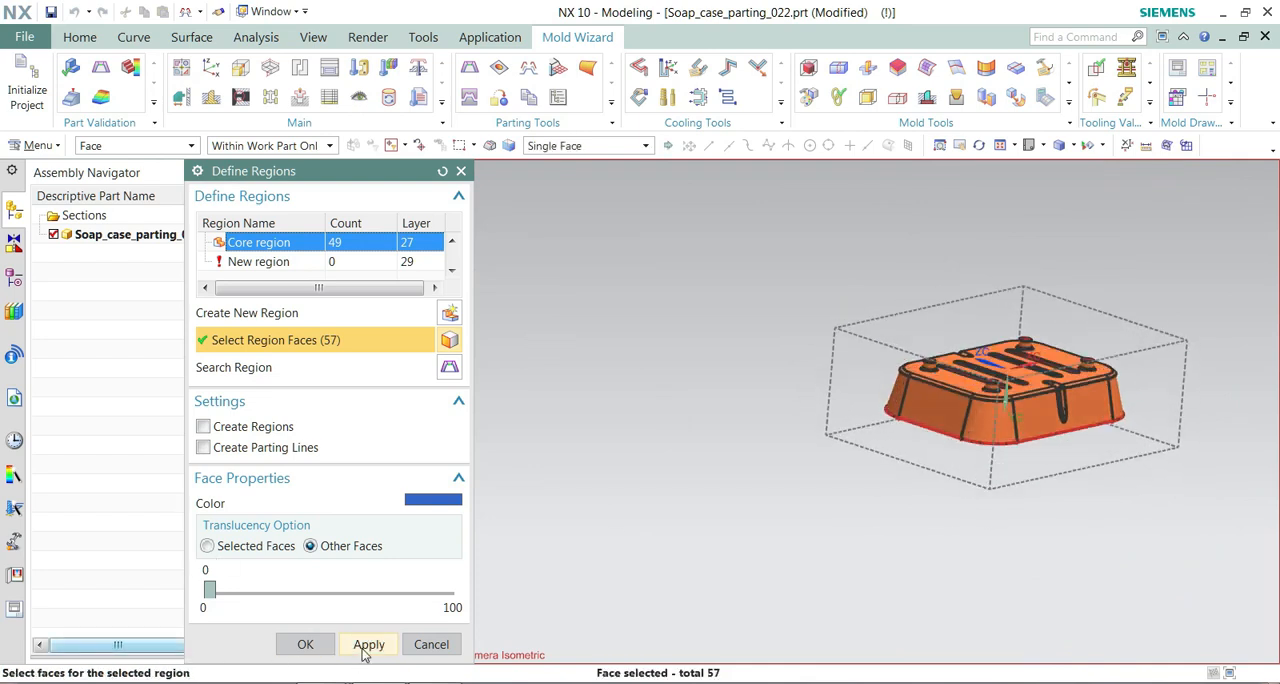
click(368, 644)
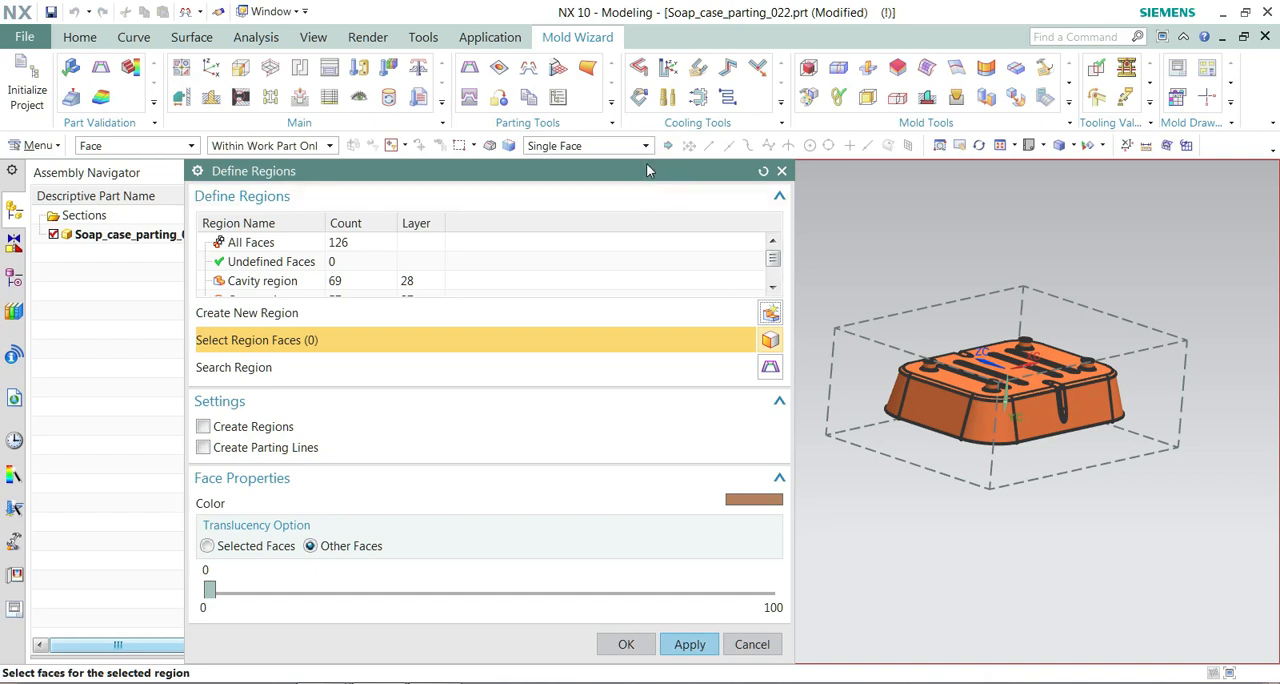
drag(648, 170, 608, 40)
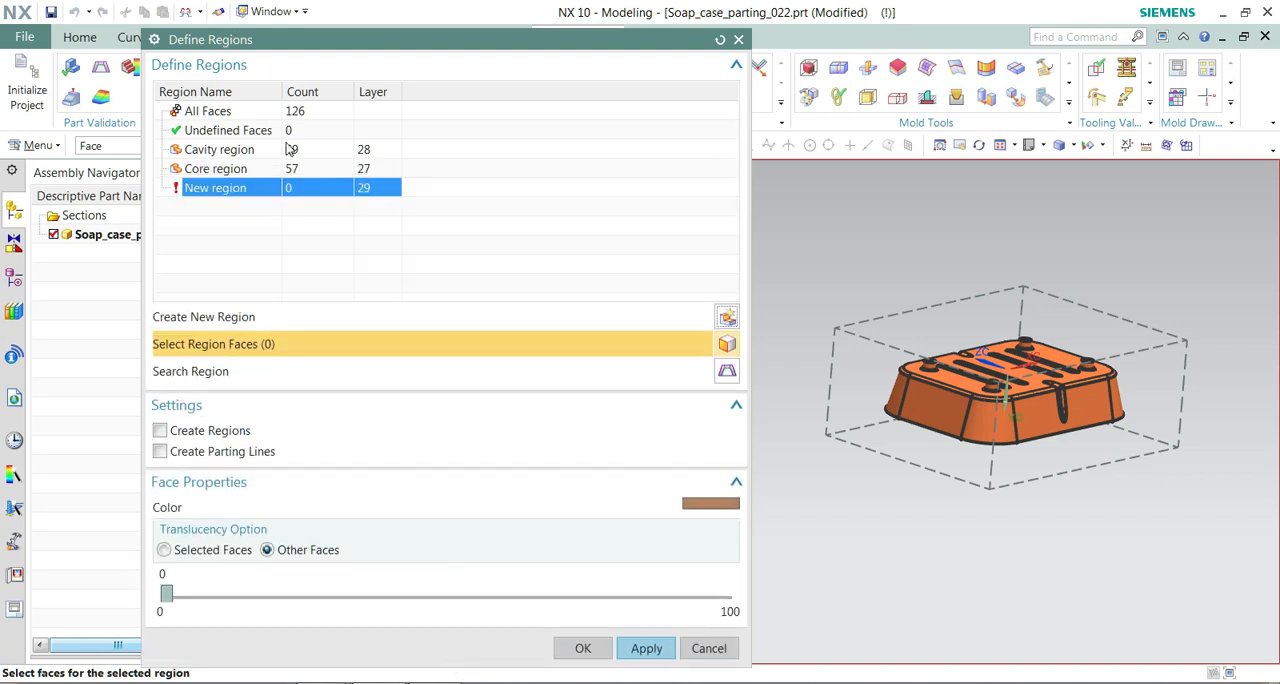
Step: Enable Create Regions and Create Parting Lines and generate them
click(228, 130)
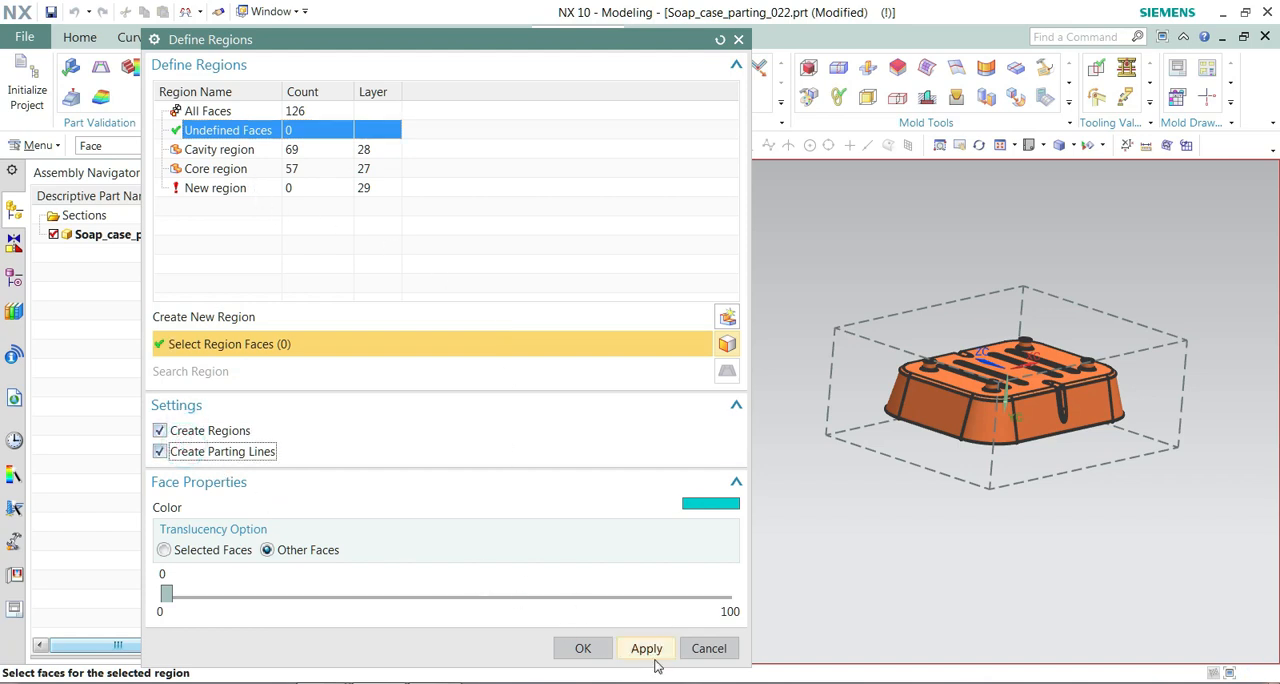
click(646, 648)
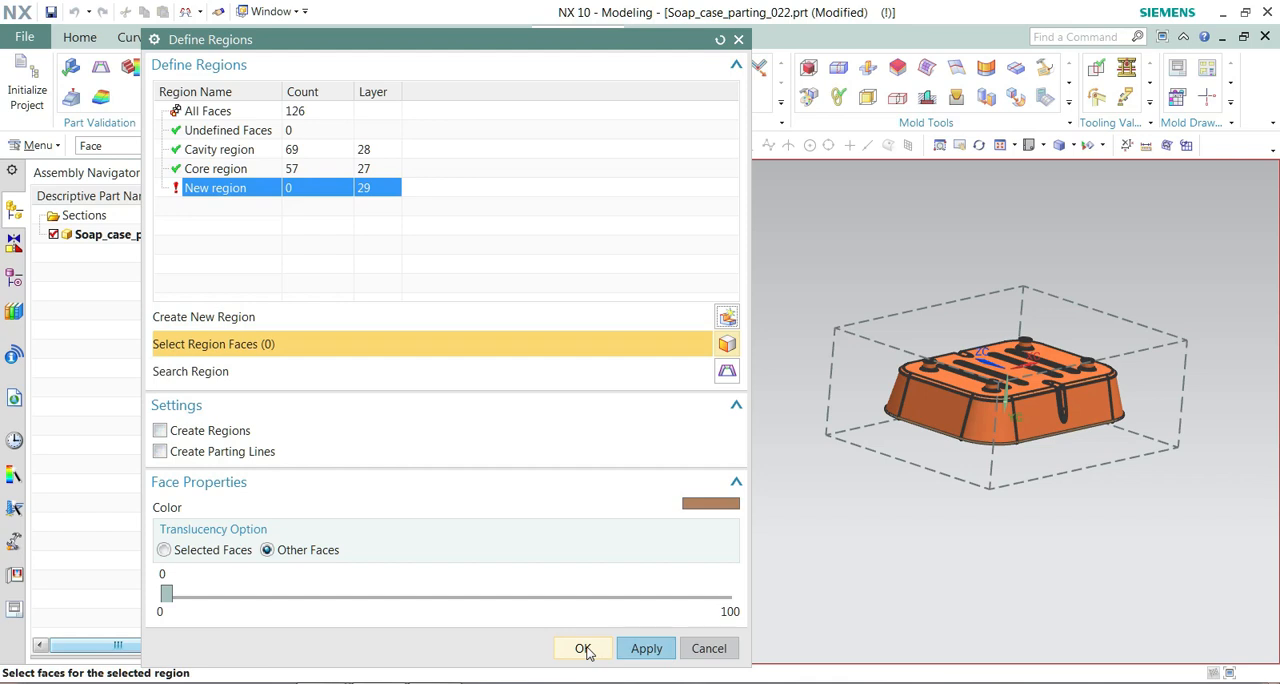
click(584, 648)
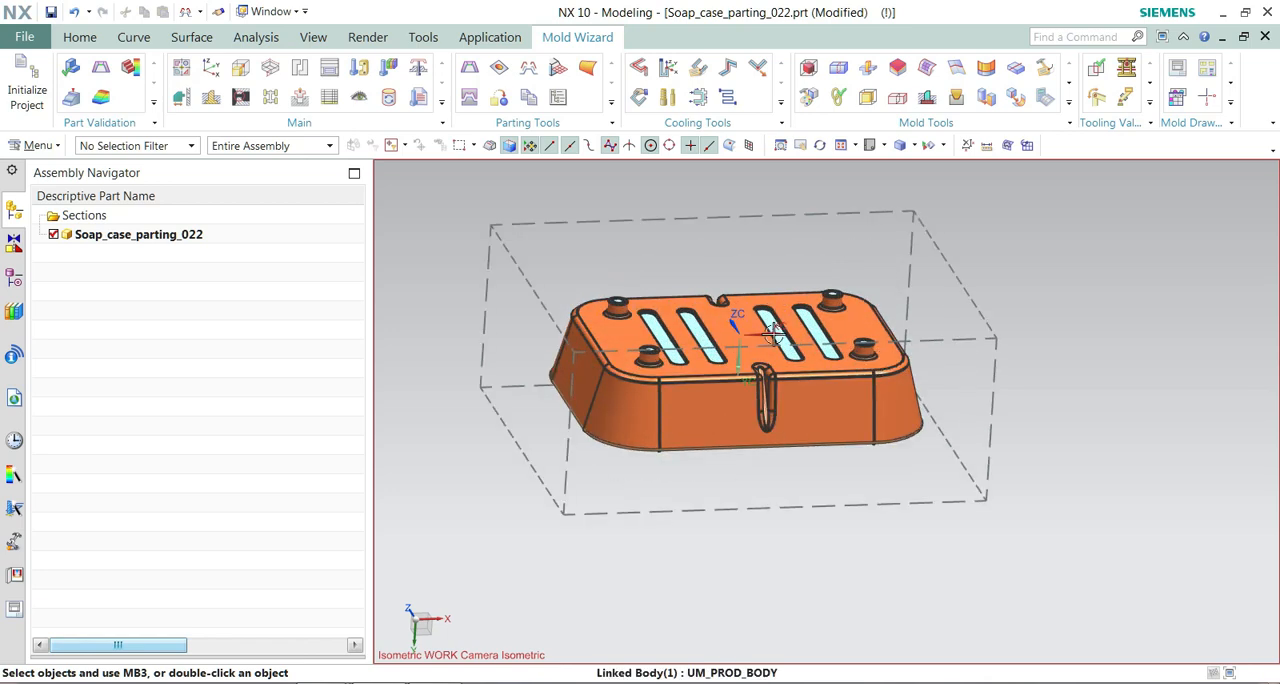
Step: Create the planar parting surface extending outward from the soap case's parting lines
click(556, 68)
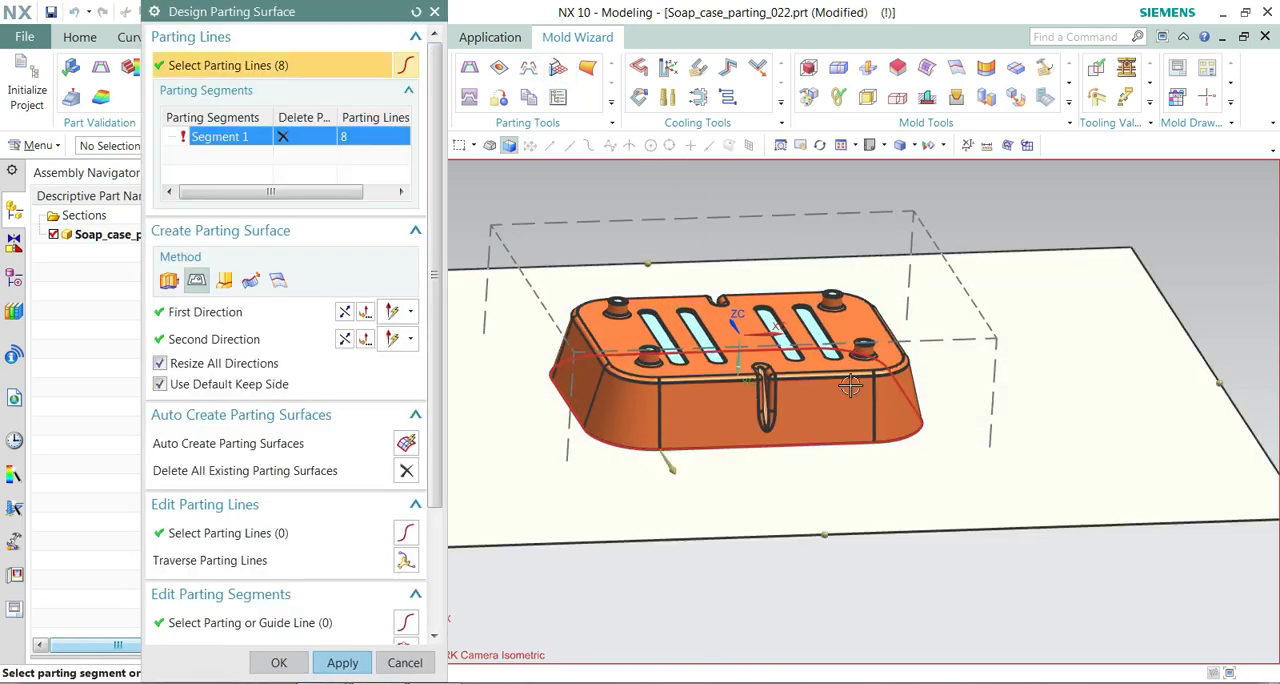
drag(850, 388, 888, 388)
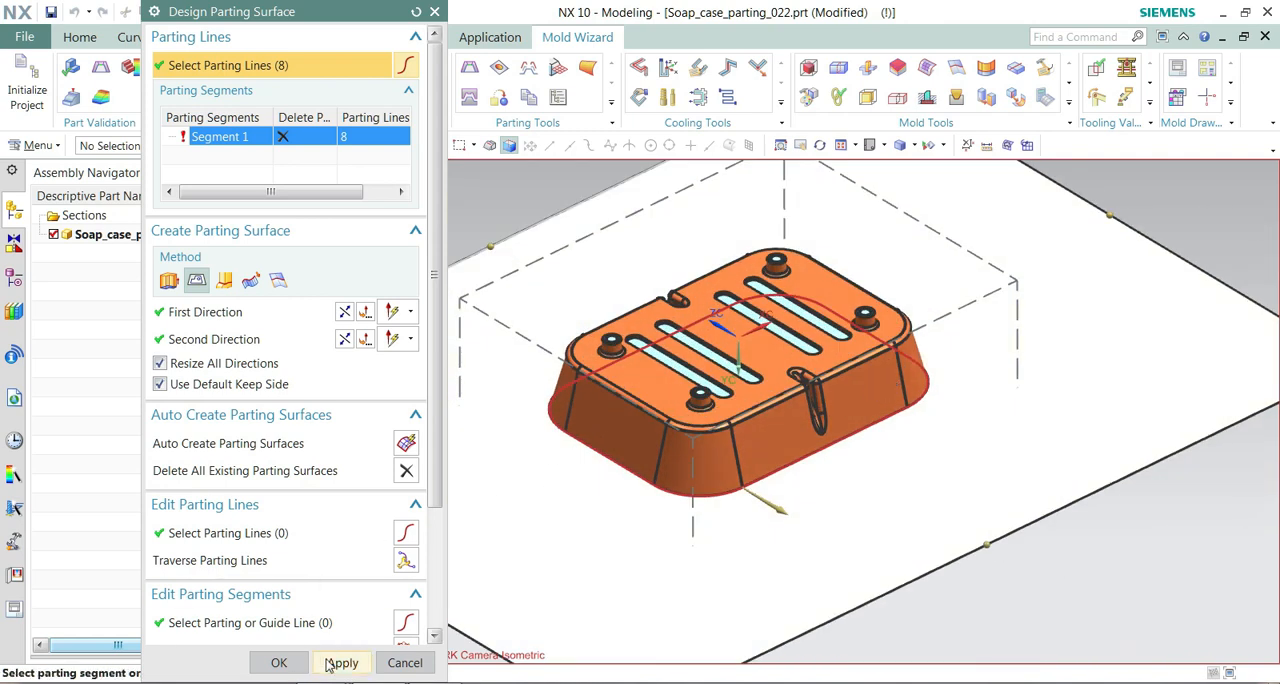
click(280, 662)
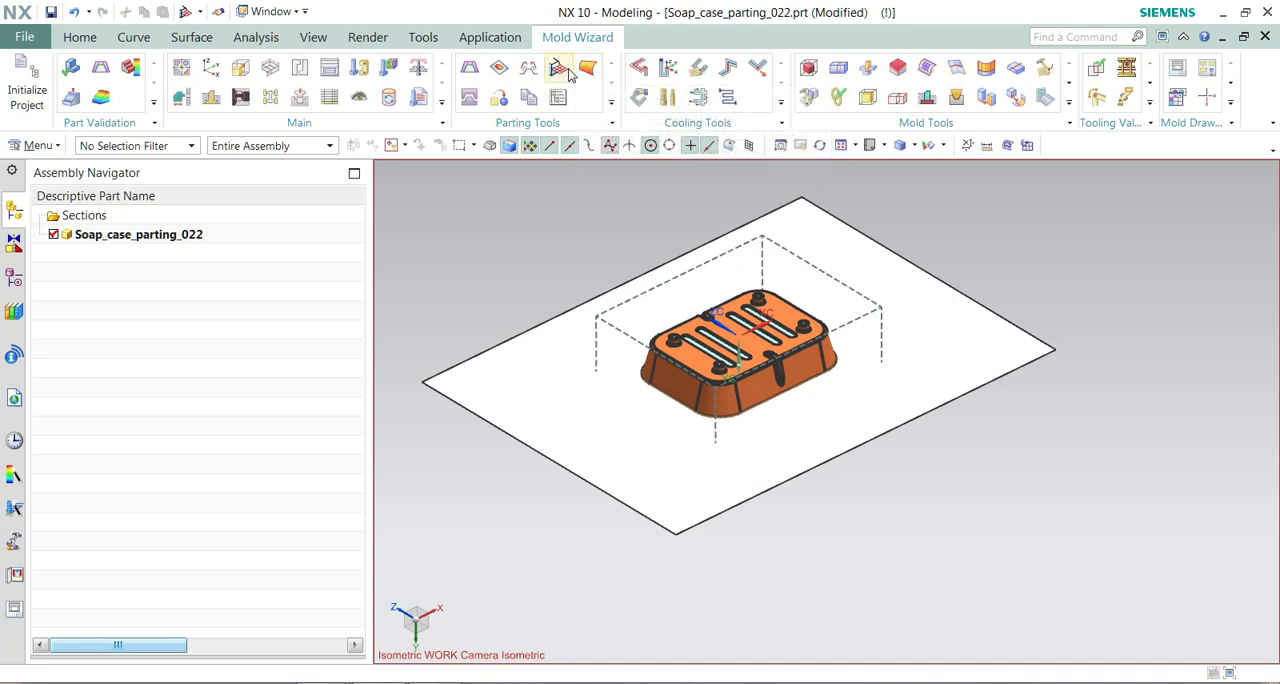
mouse_move(468, 96)
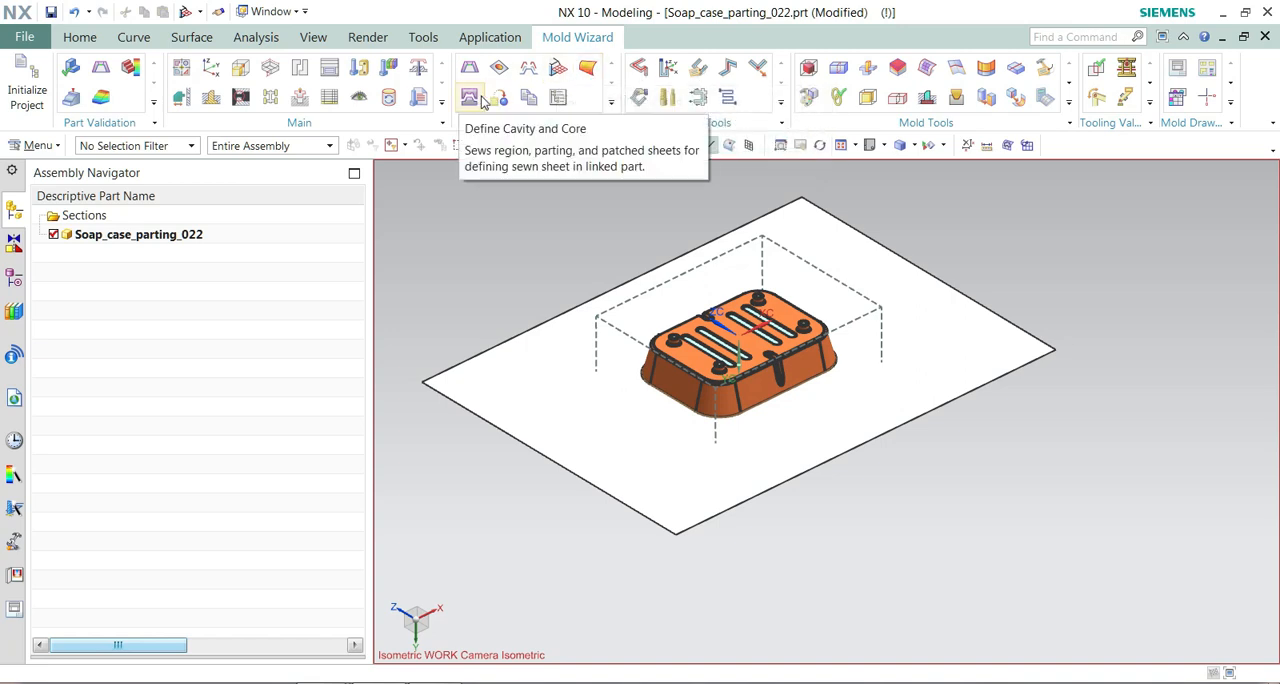
Step: Confirm the parting surface and patches, nine sheet bodies, as the parting sheets
click(470, 96)
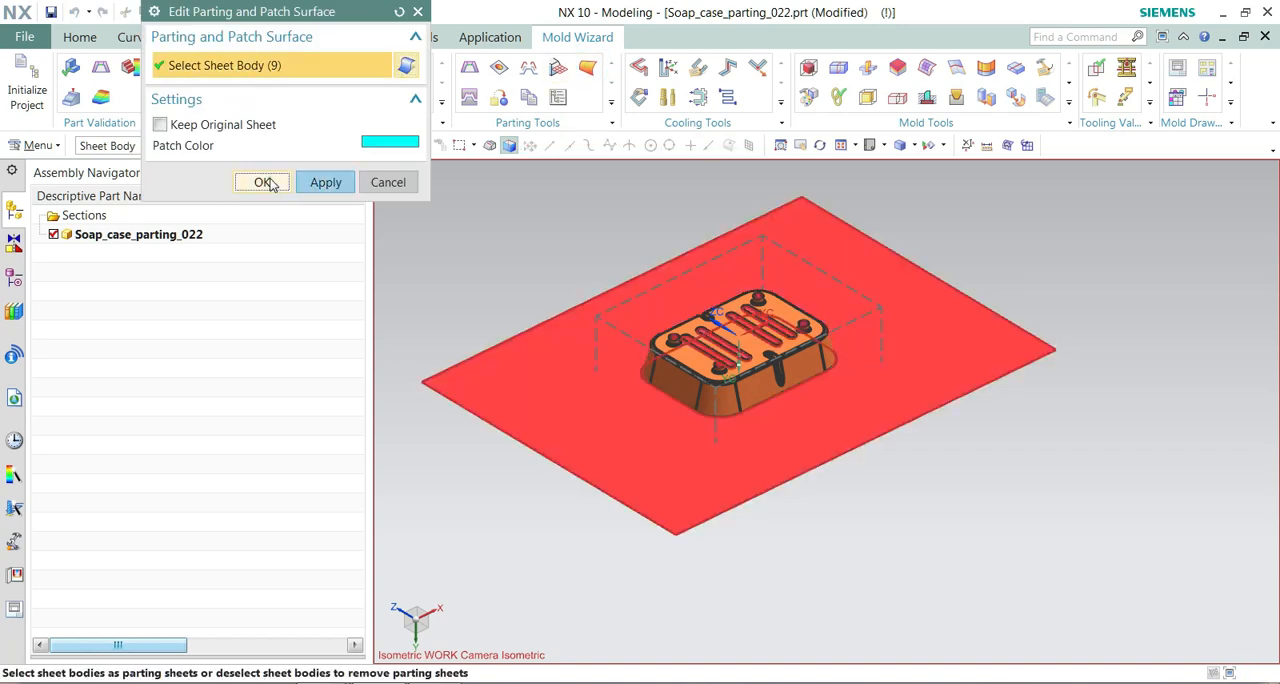
click(262, 182)
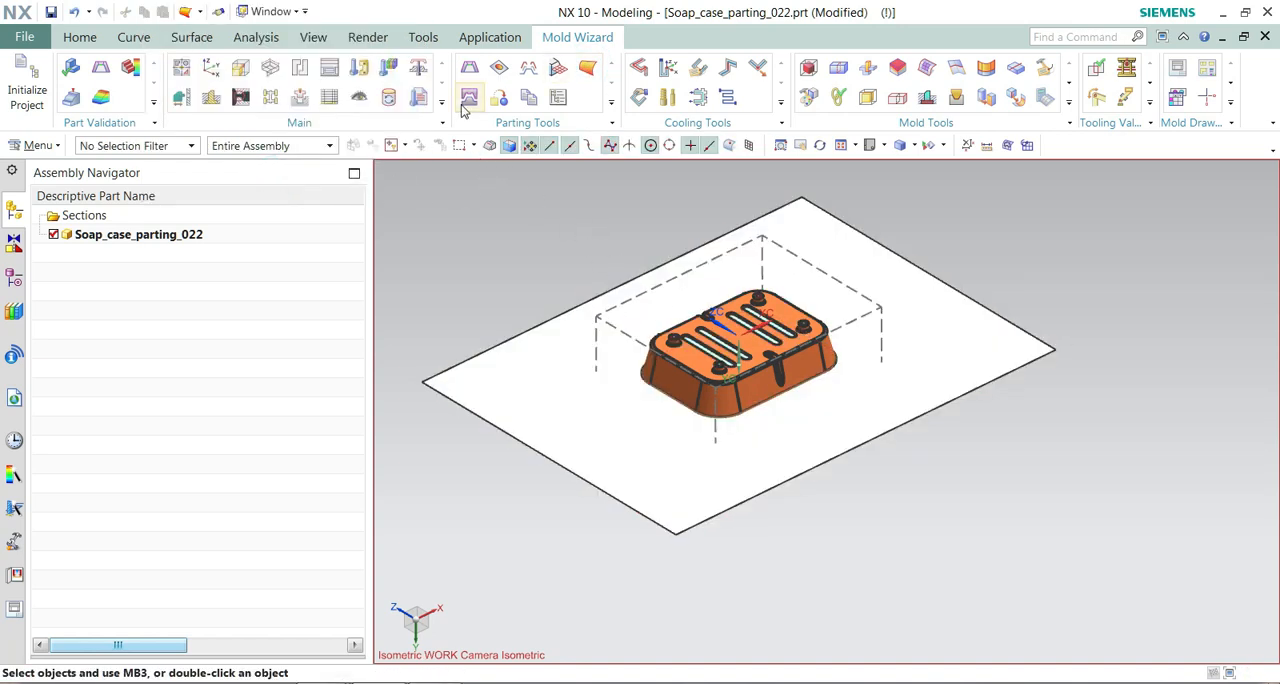
Step: Split the workpiece by all regions and accept the cavity and core insert results
click(468, 96)
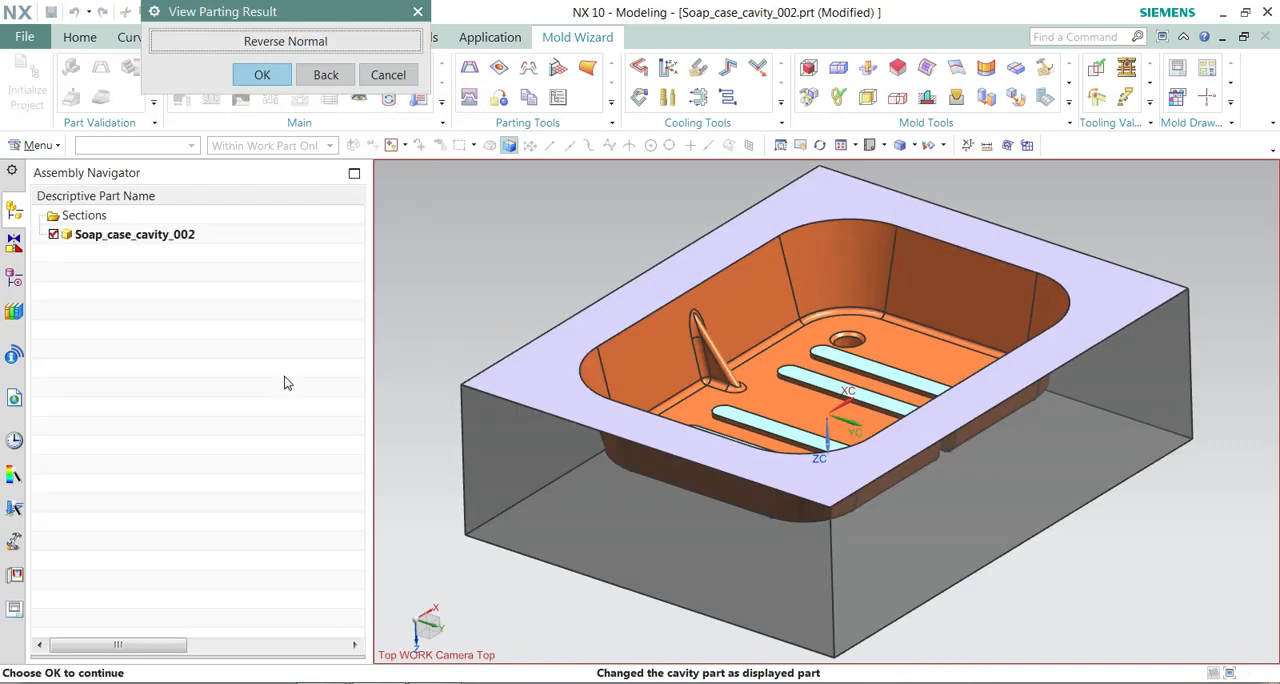
click(262, 74)
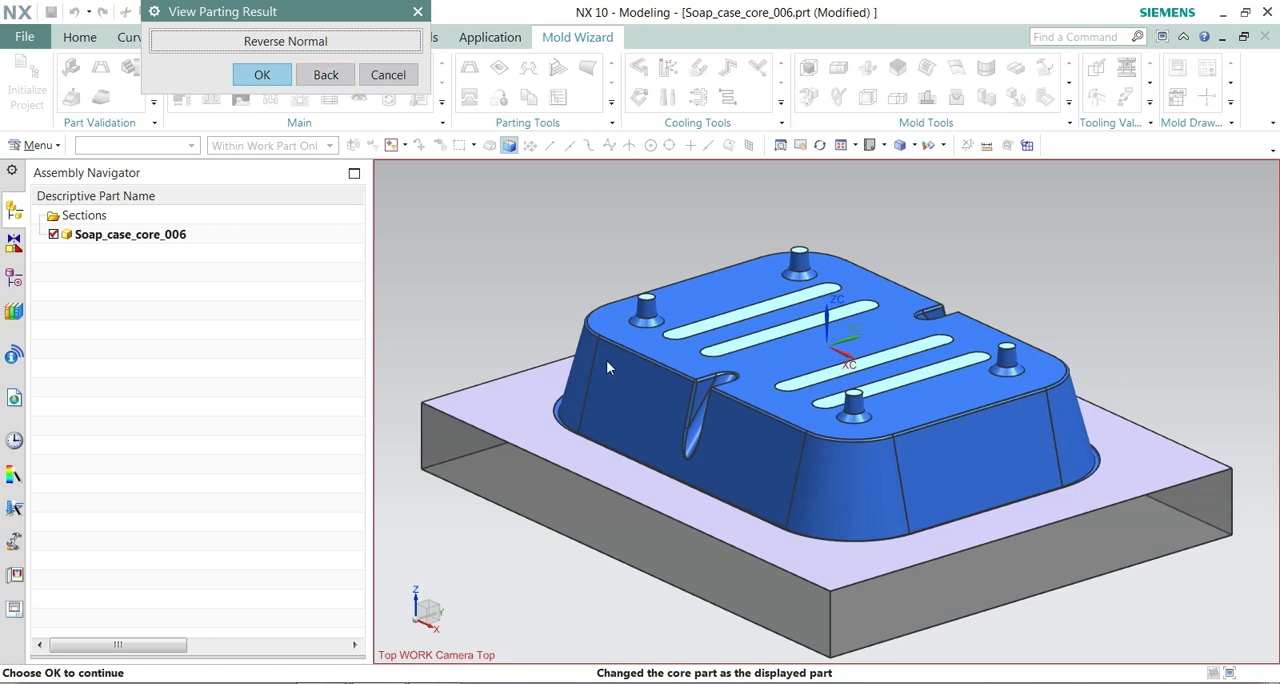
click(262, 76)
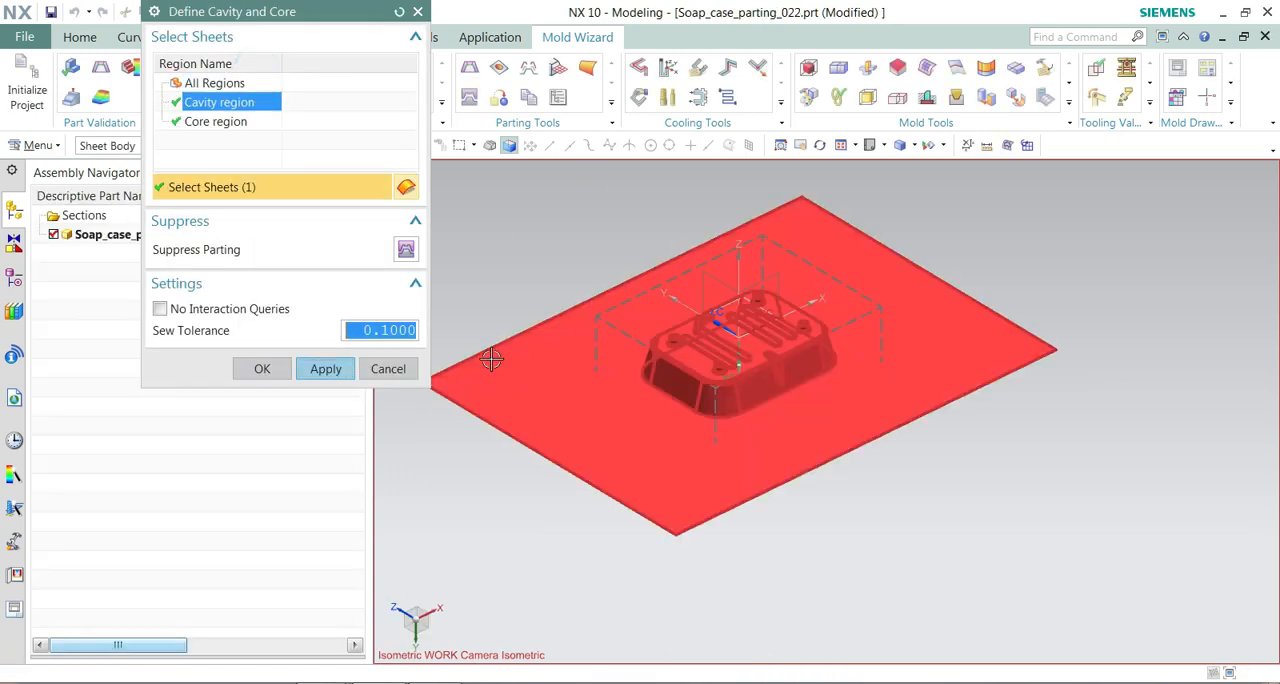
click(262, 368)
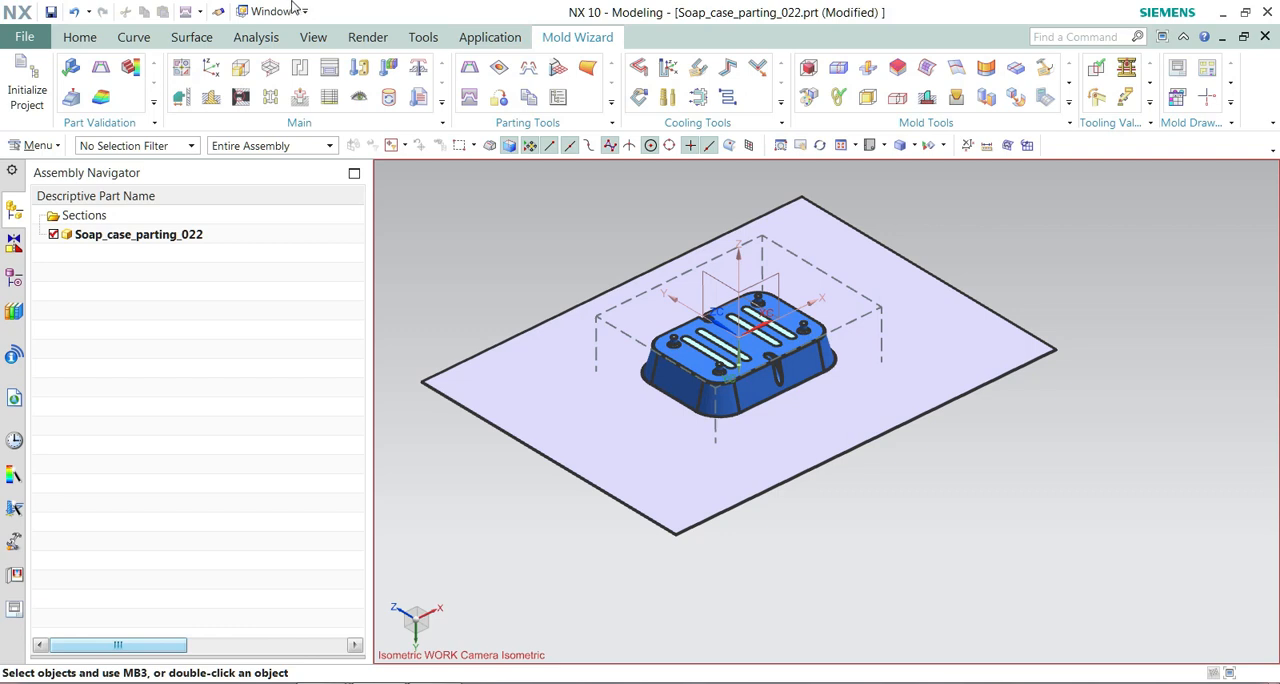
Step: Switch the displayed part to the top assembly Soap_case_top_000.prt from the Window menu
click(272, 12)
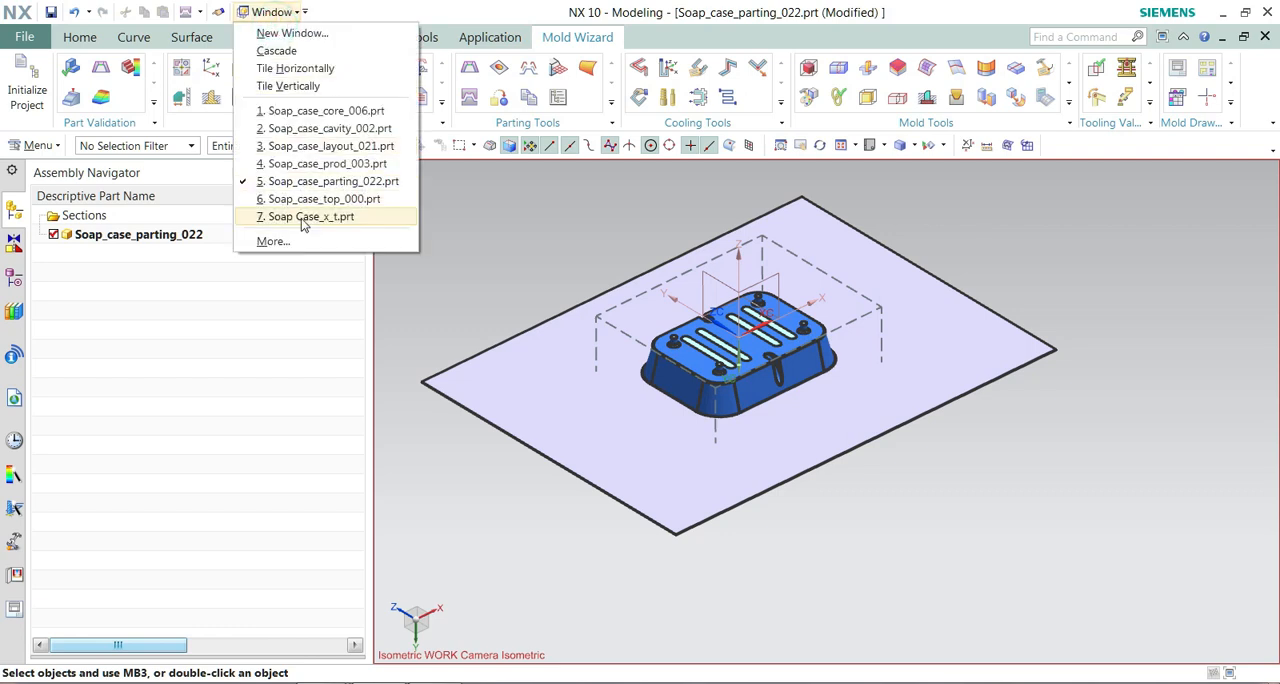
click(330, 198)
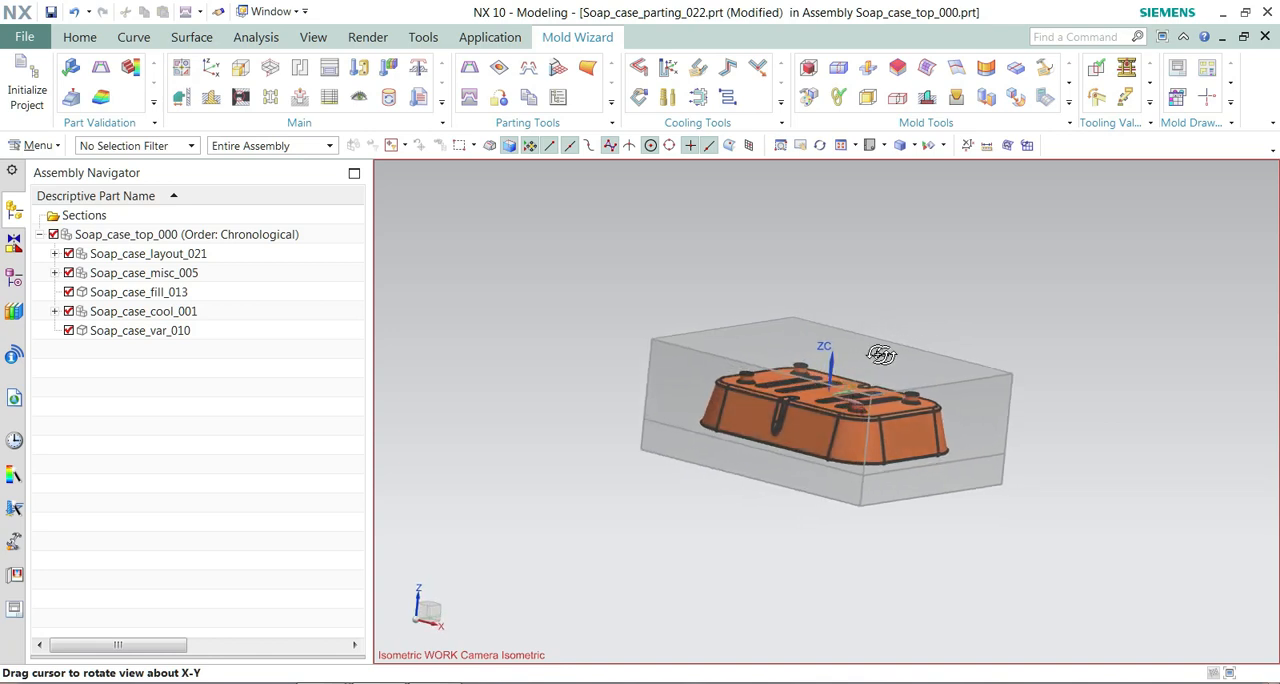
Step: Orbit the mold assembly to inspect the core underside, side and isometric top views
drag(880, 356, 702, 332)
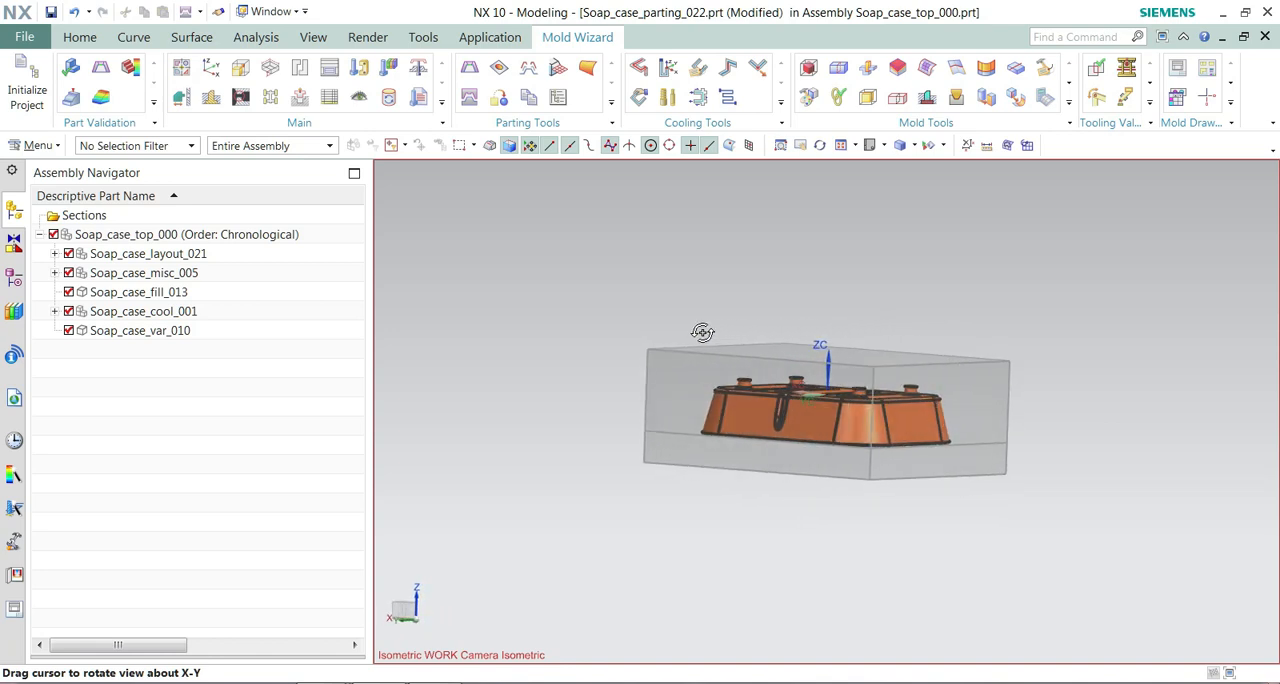
drag(704, 332, 664, 320)
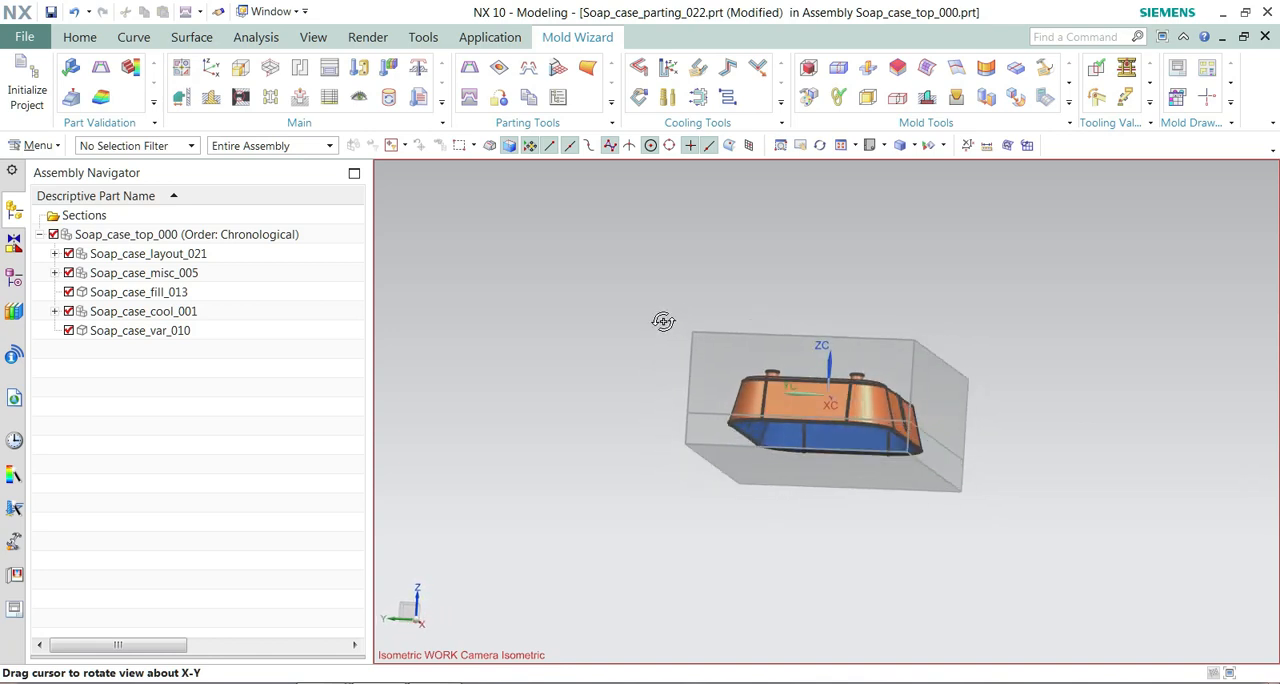
drag(664, 320, 652, 338)
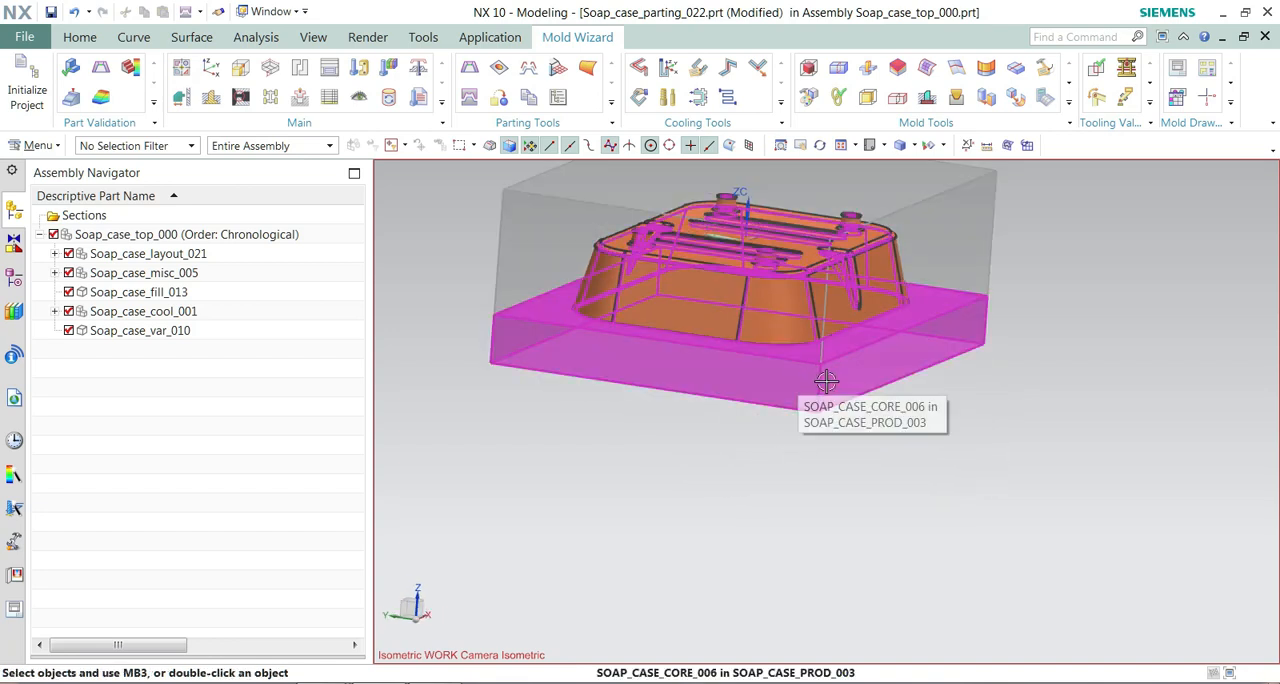
drag(826, 380, 660, 460)
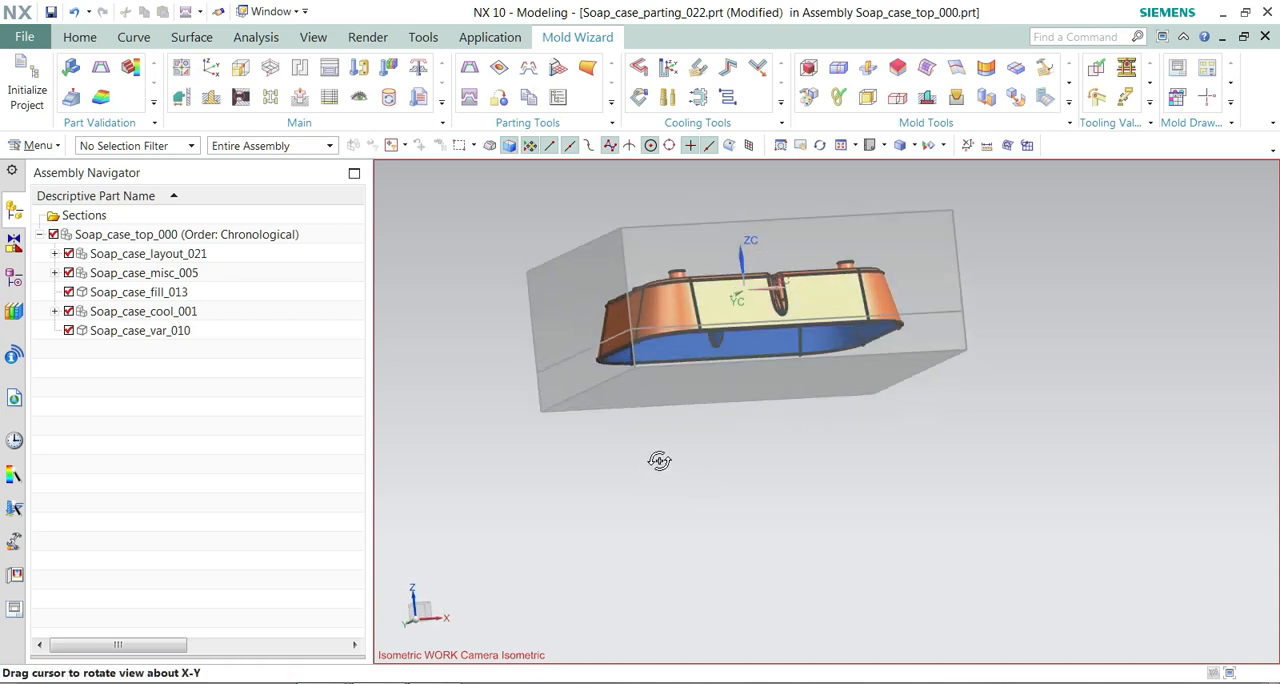
drag(660, 460, 680, 498)
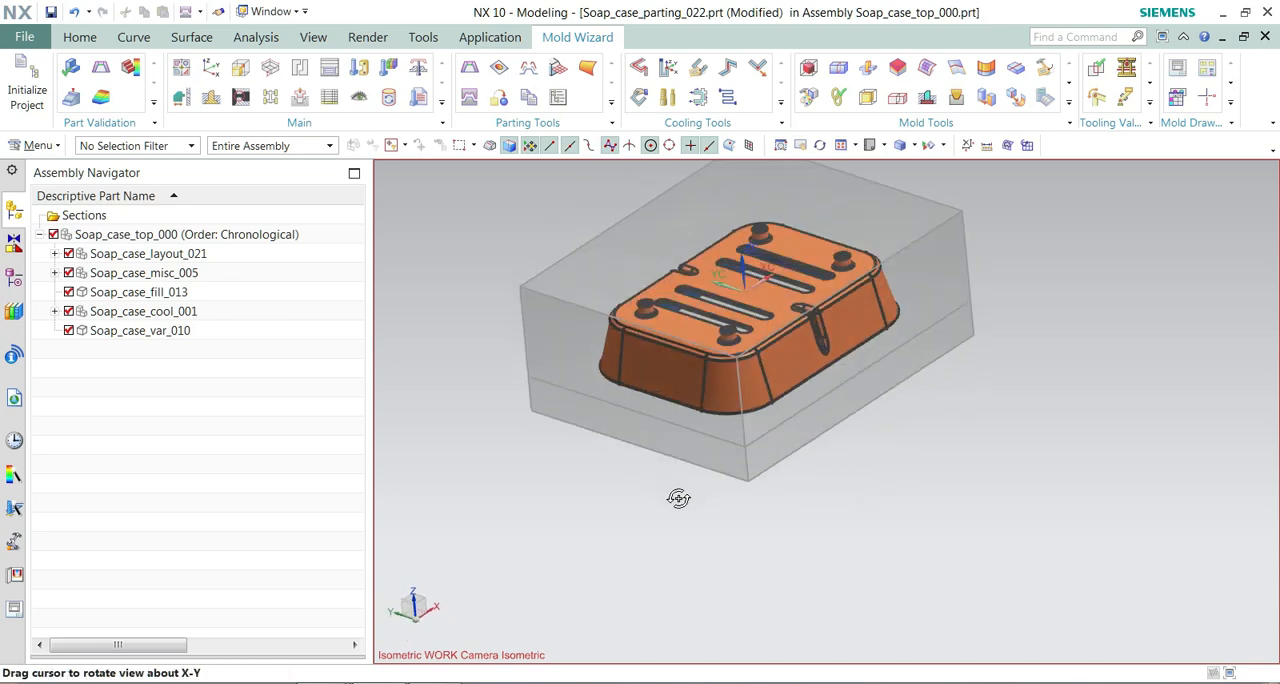